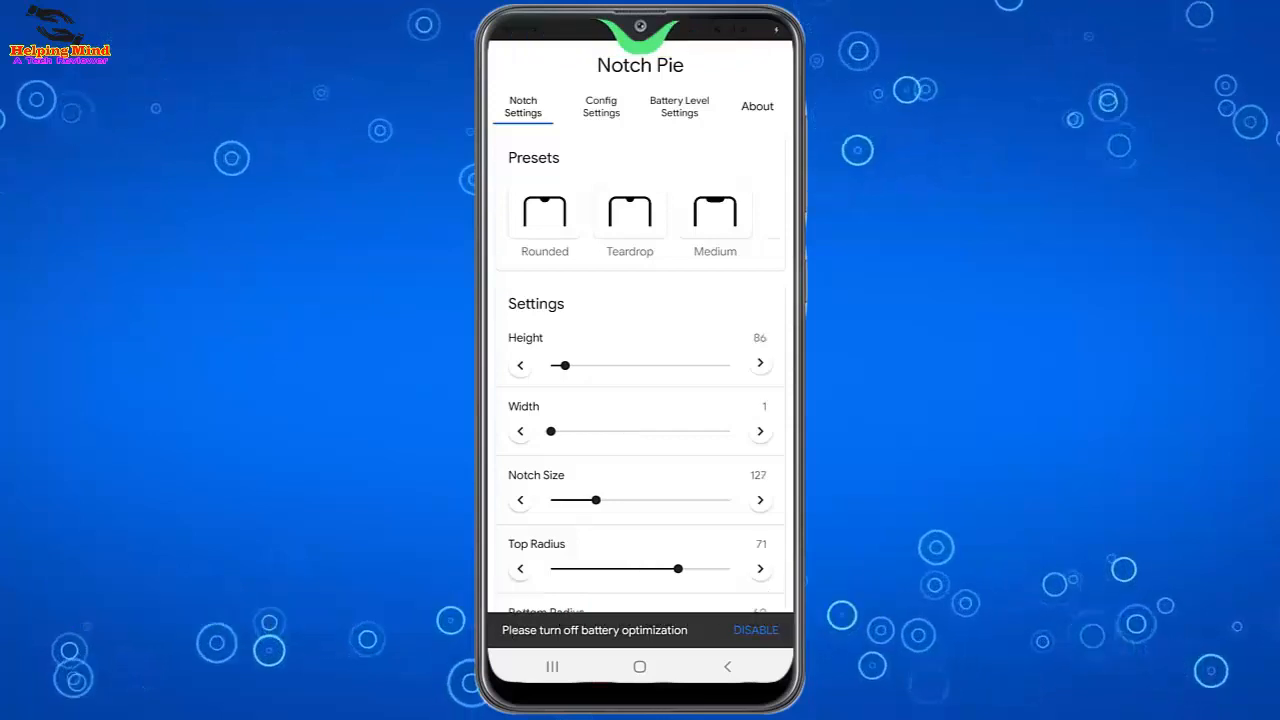
# Leave Notch Pie and bring up the phone's app drawer.
pyautogui.moveTo(560, 364); pyautogui.dragTo(602, 364)
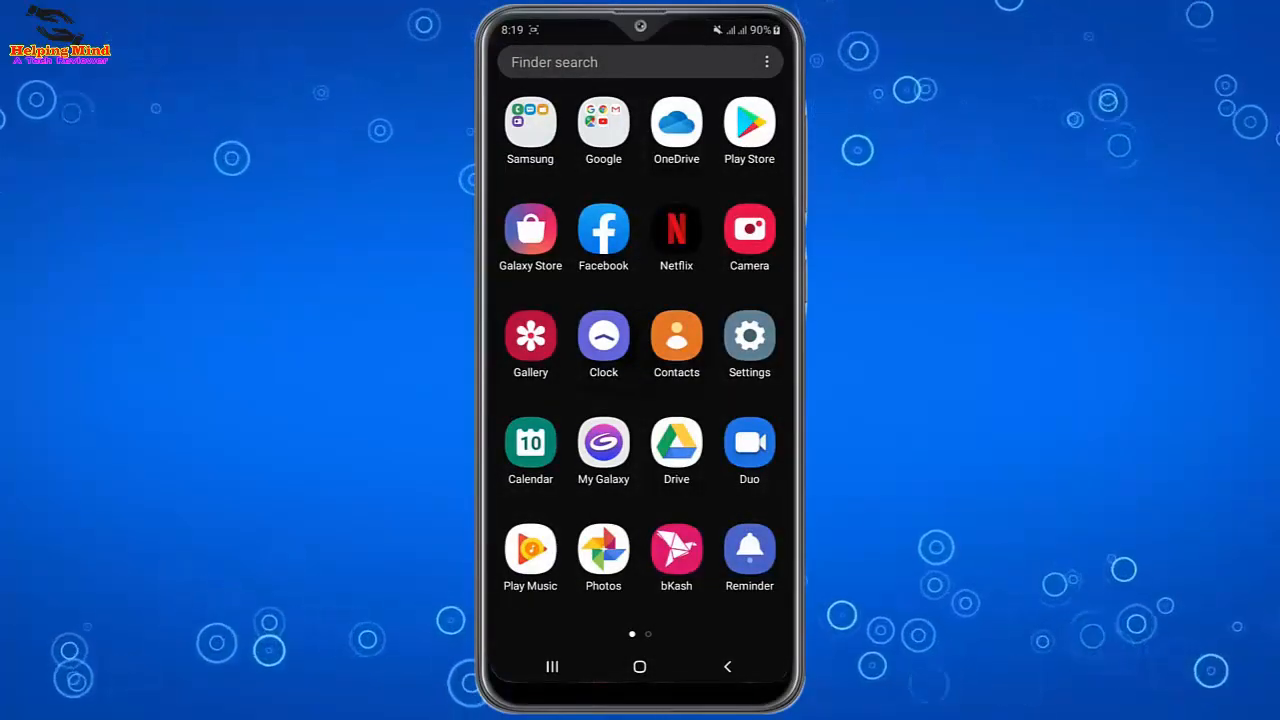
# In My Files, open the 'Notch Pie 2.6.3 - CV 11.apk' from the notch battery indicator folder.
pyautogui.click(530, 120)
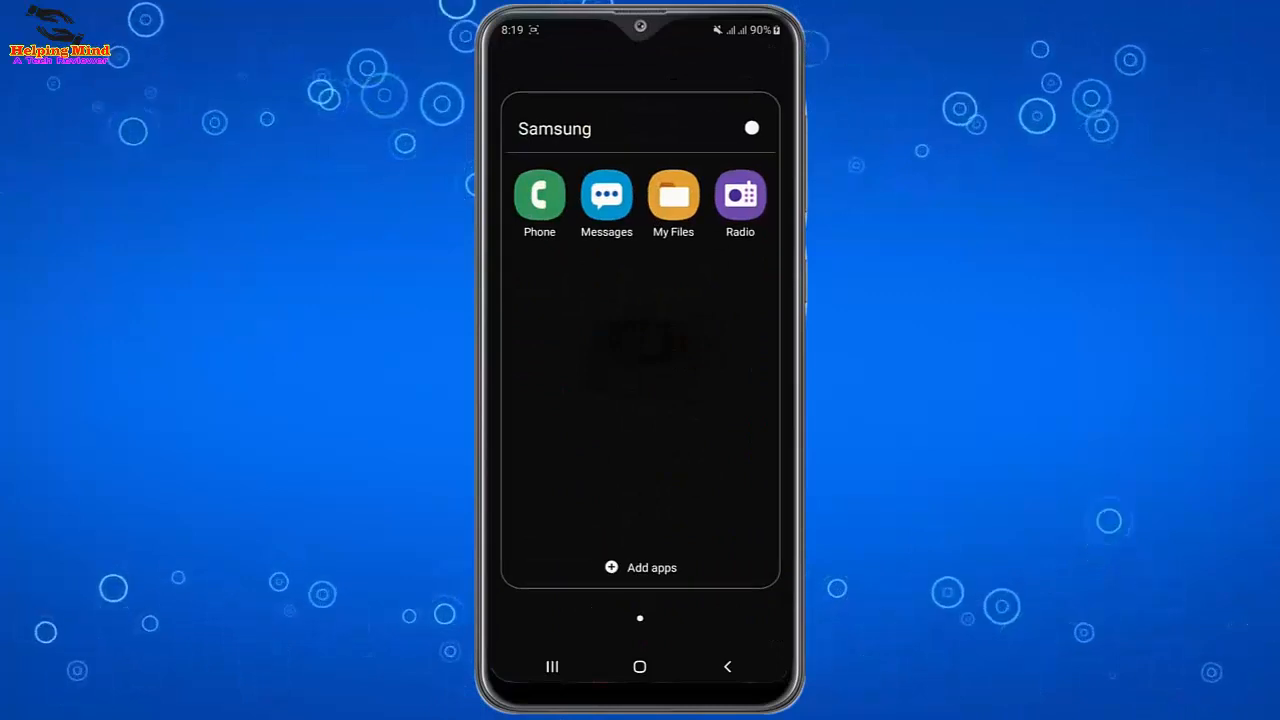
pyautogui.click(672, 196)
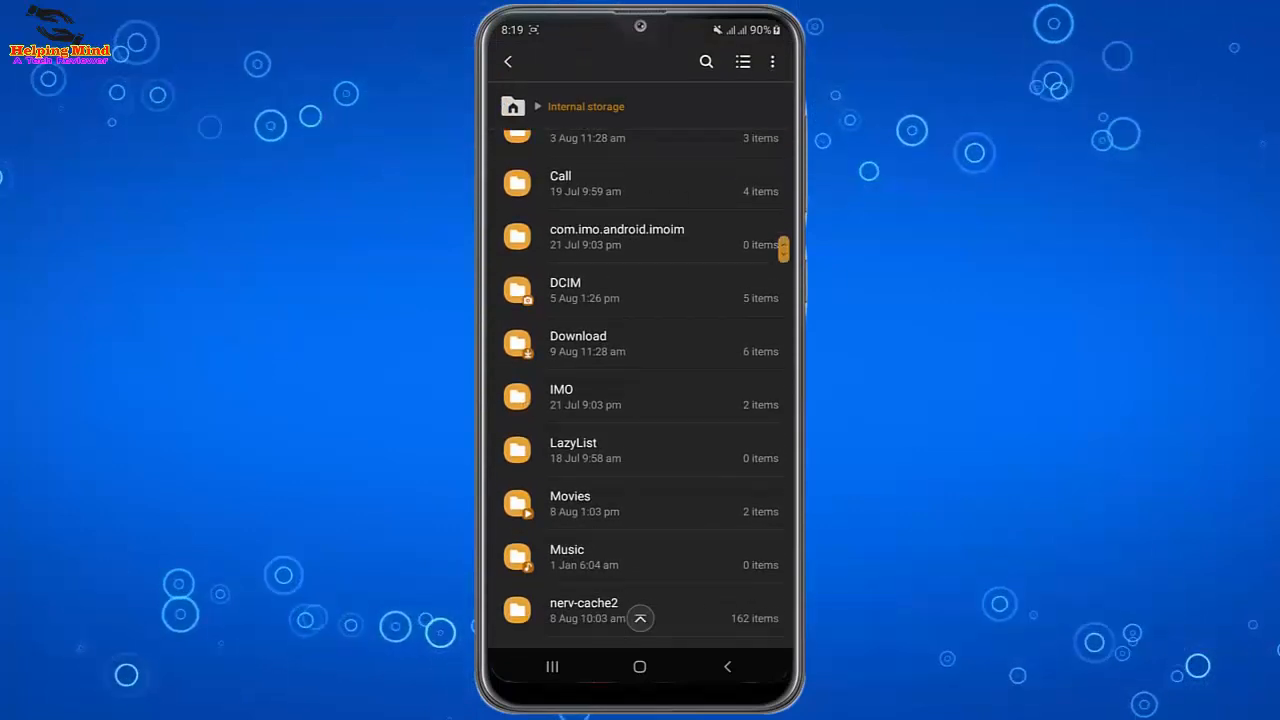
pyautogui.scroll(-3)
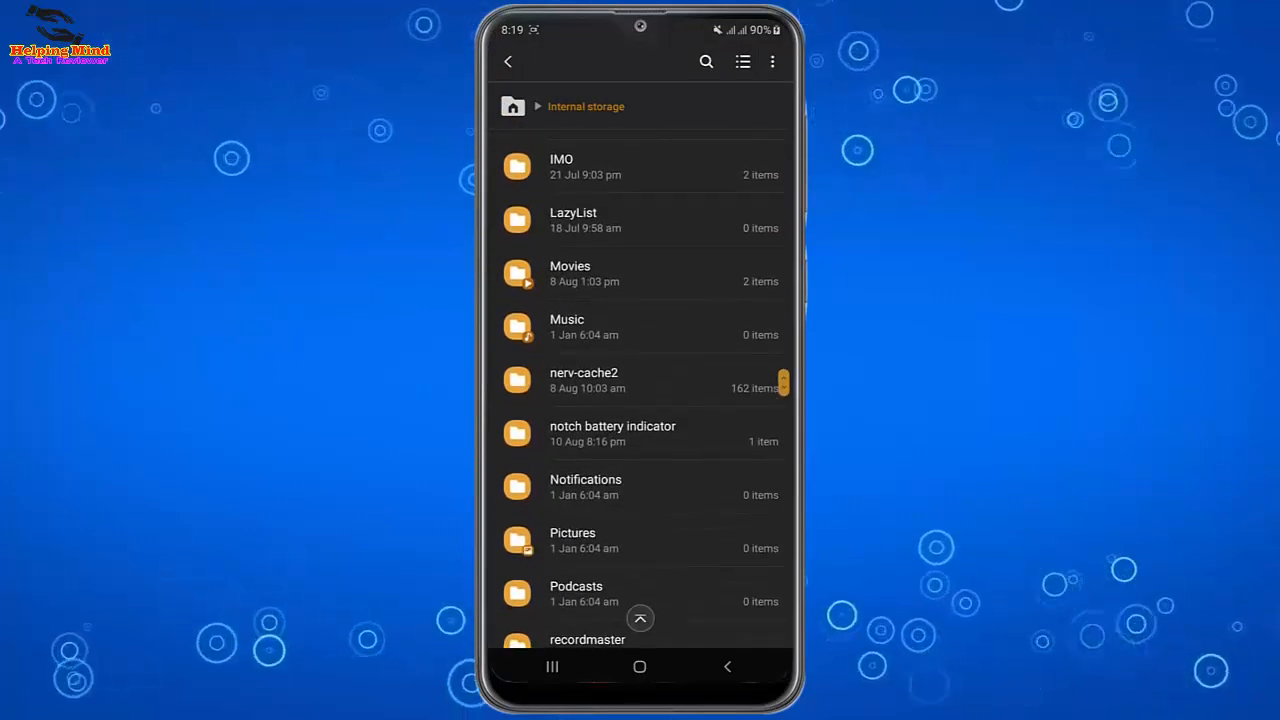
pyautogui.click(612, 432)
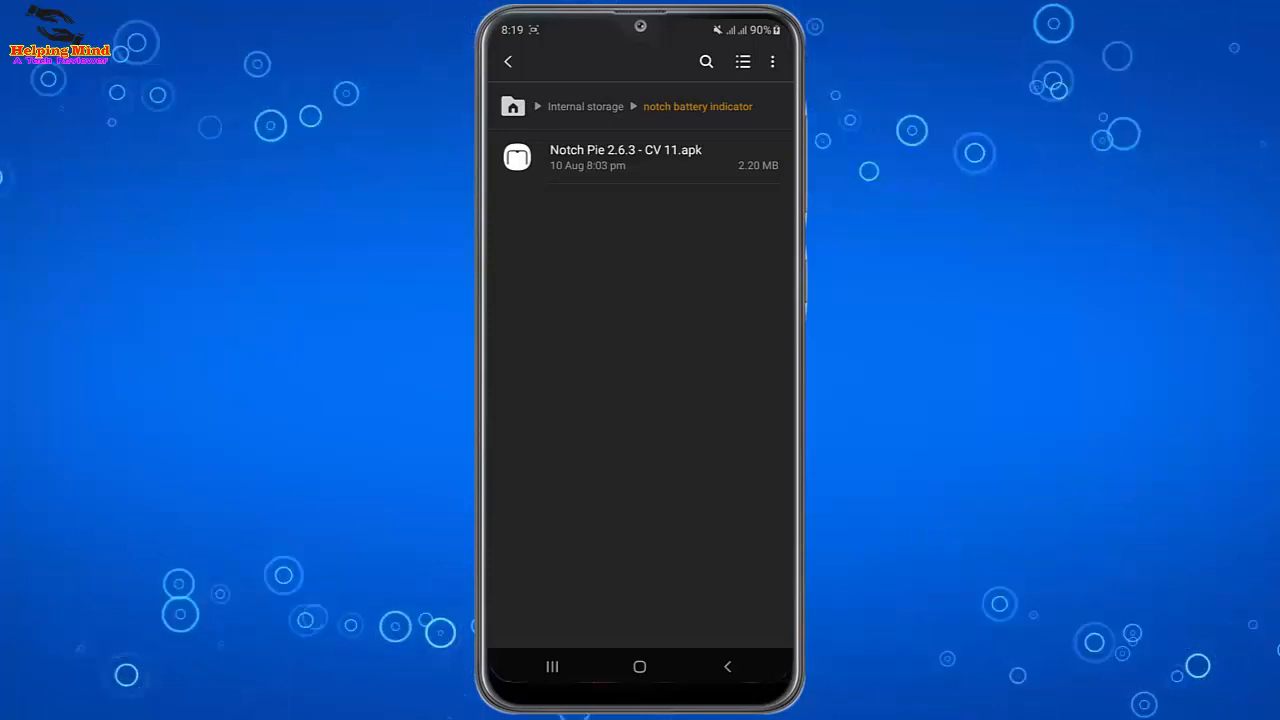
pyautogui.click(626, 156)
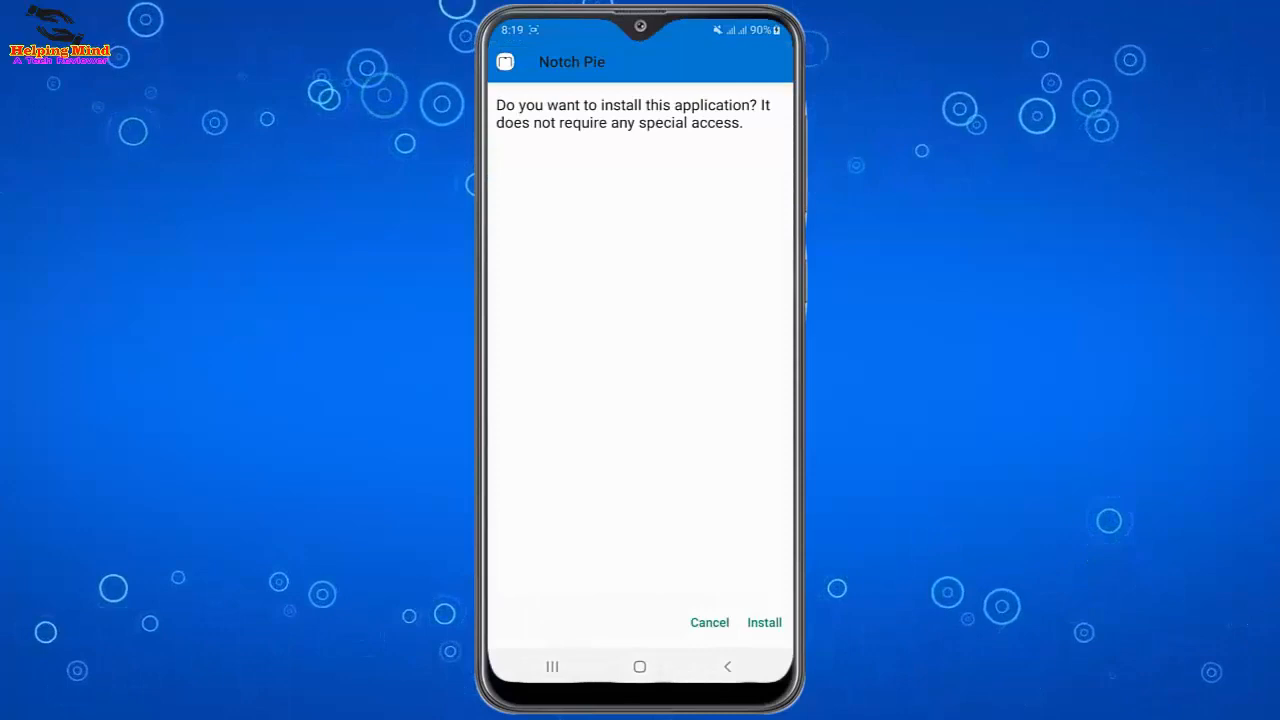
# Install Notch Pie from the APK and launch the newly installed app.
pyautogui.click(764, 622)
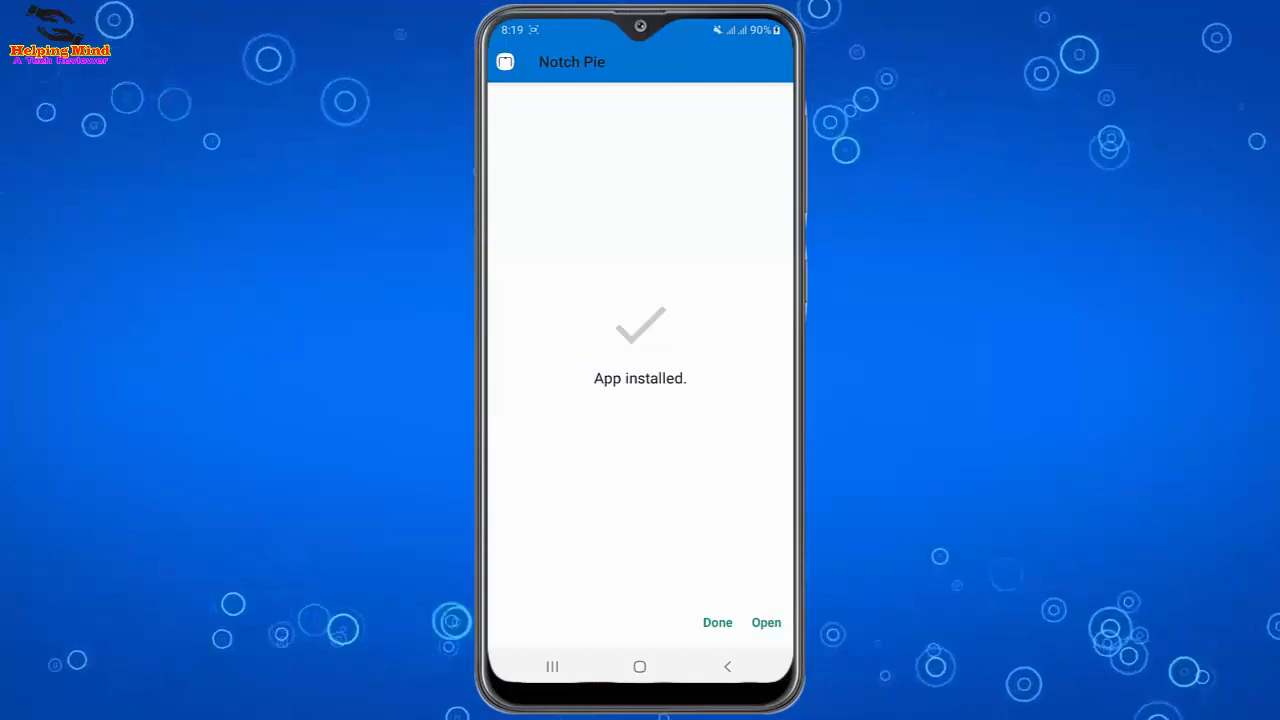
pyautogui.click(716, 622)
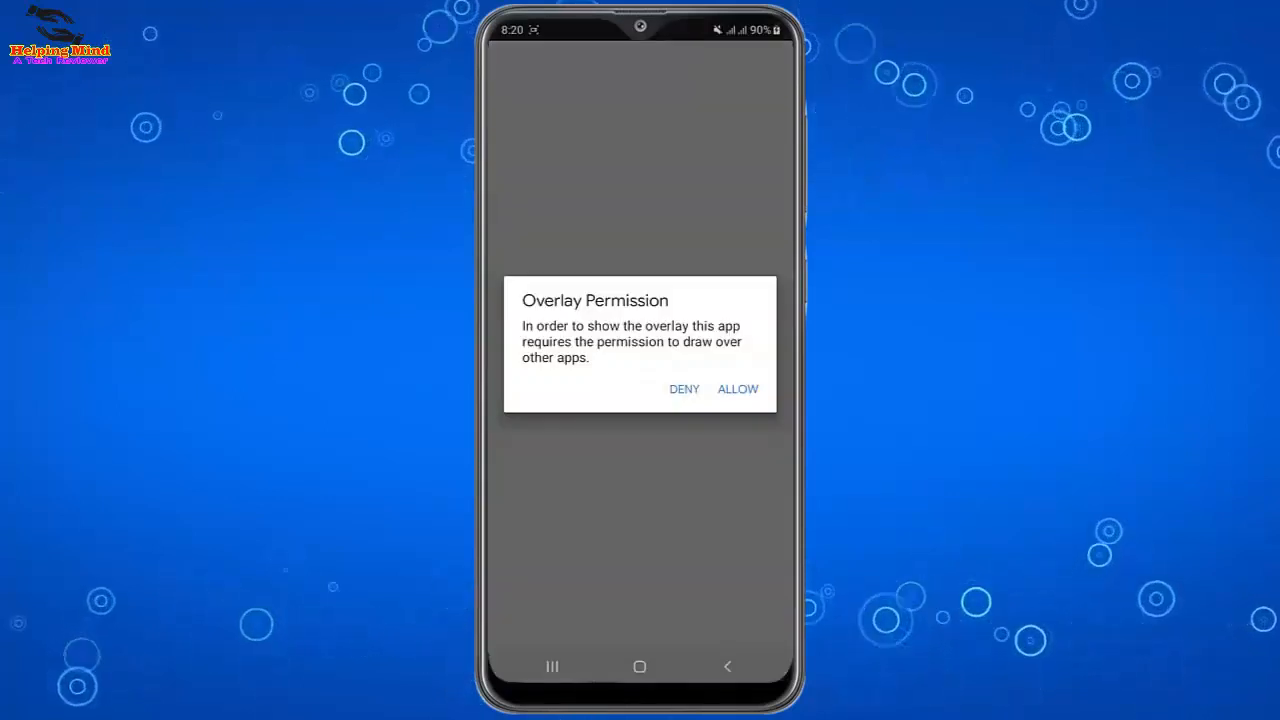
# Grant Notch Pie the overlay permission and allow it to appear on top.
pyautogui.click(736, 388)
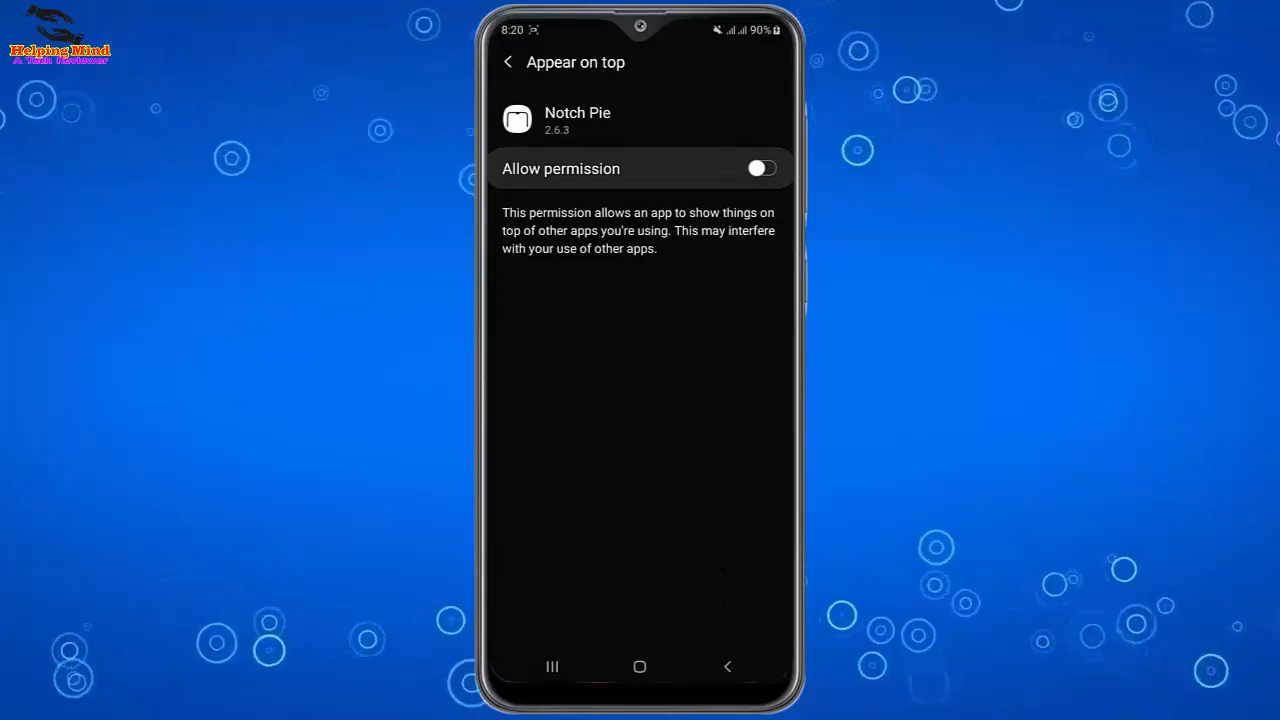
pyautogui.click(760, 168)
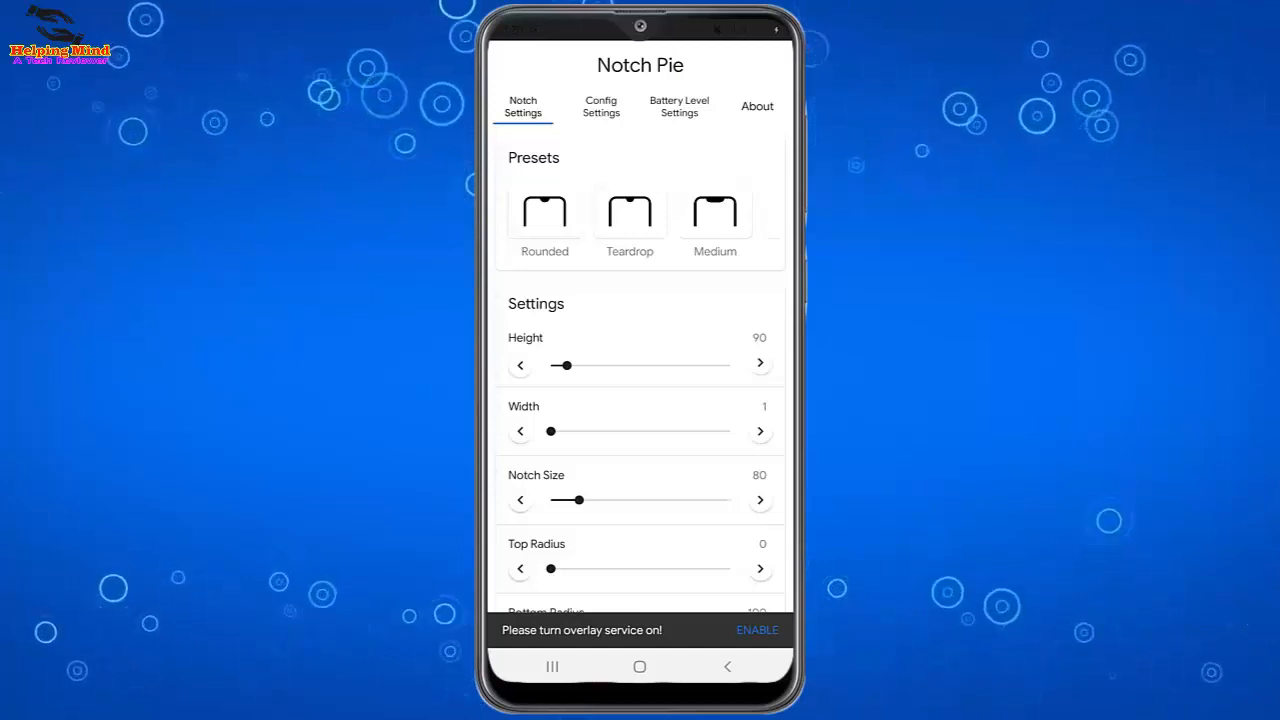
# Enable the overlay service from the snackbar, reaching the installed accessibility services list.
pyautogui.hscroll(-3)
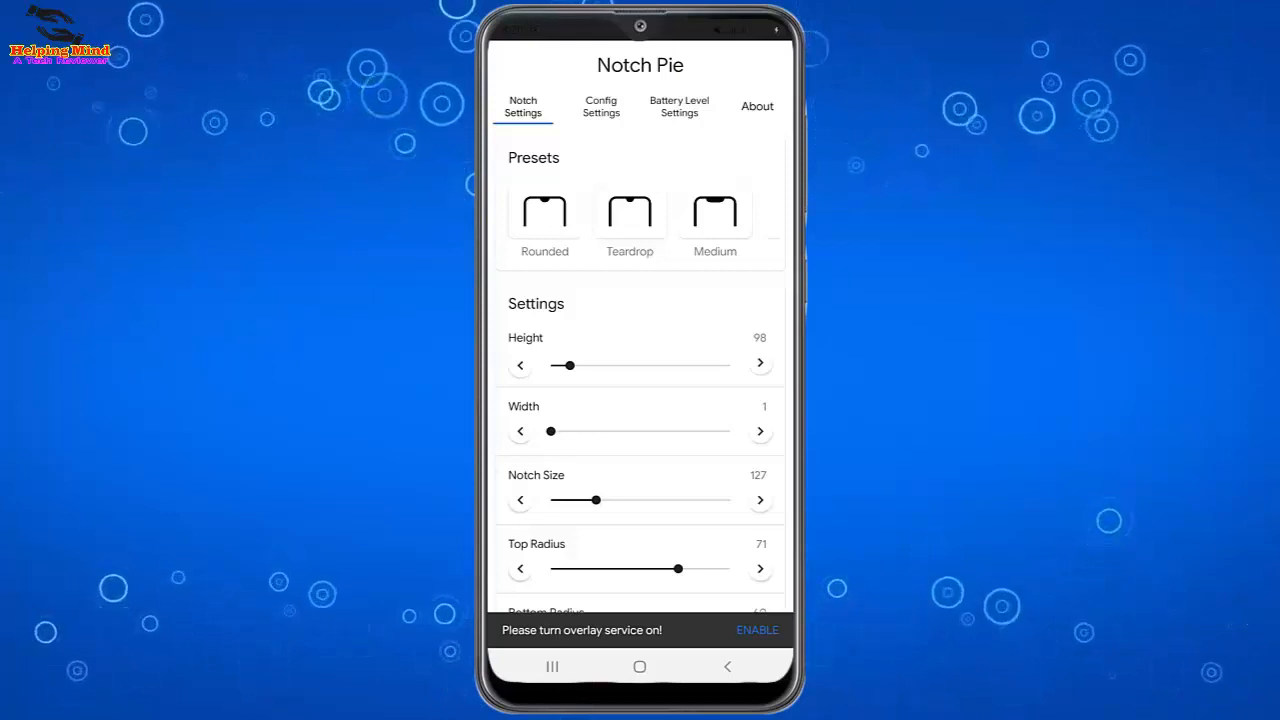
pyautogui.click(756, 628)
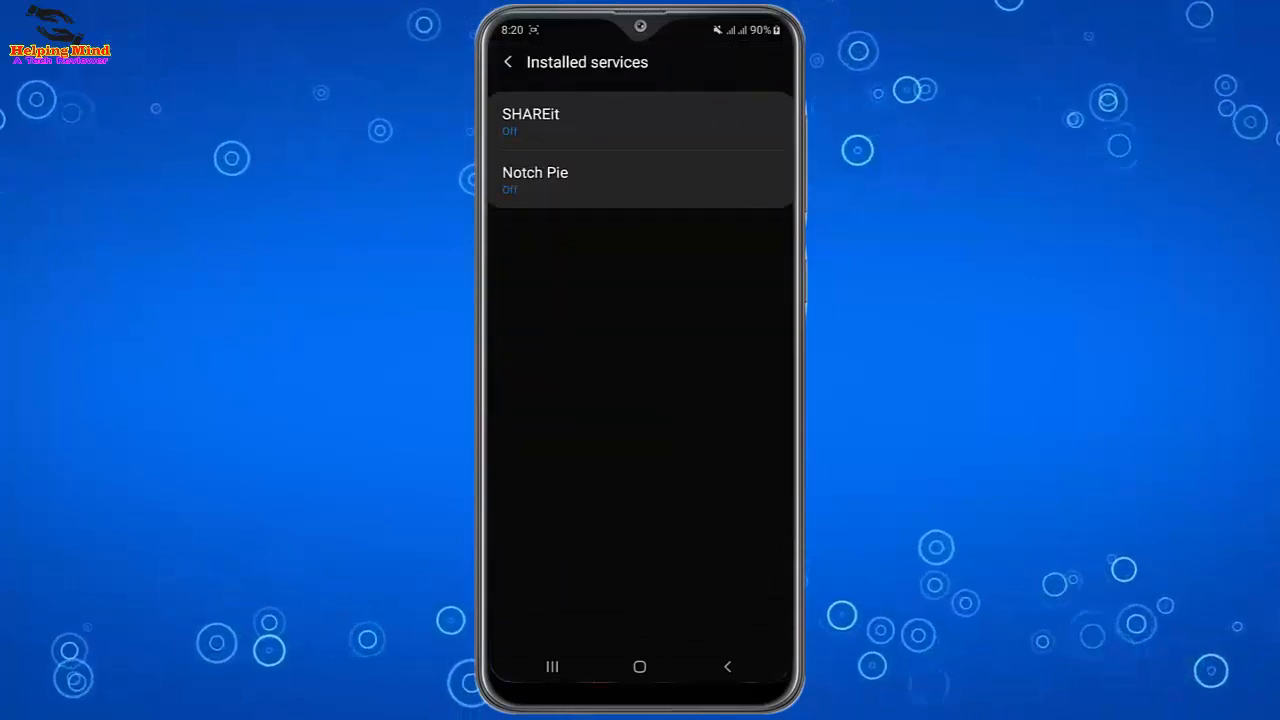
# Switch the Notch Pie accessibility service on and return to the app.
pyautogui.click(640, 180)
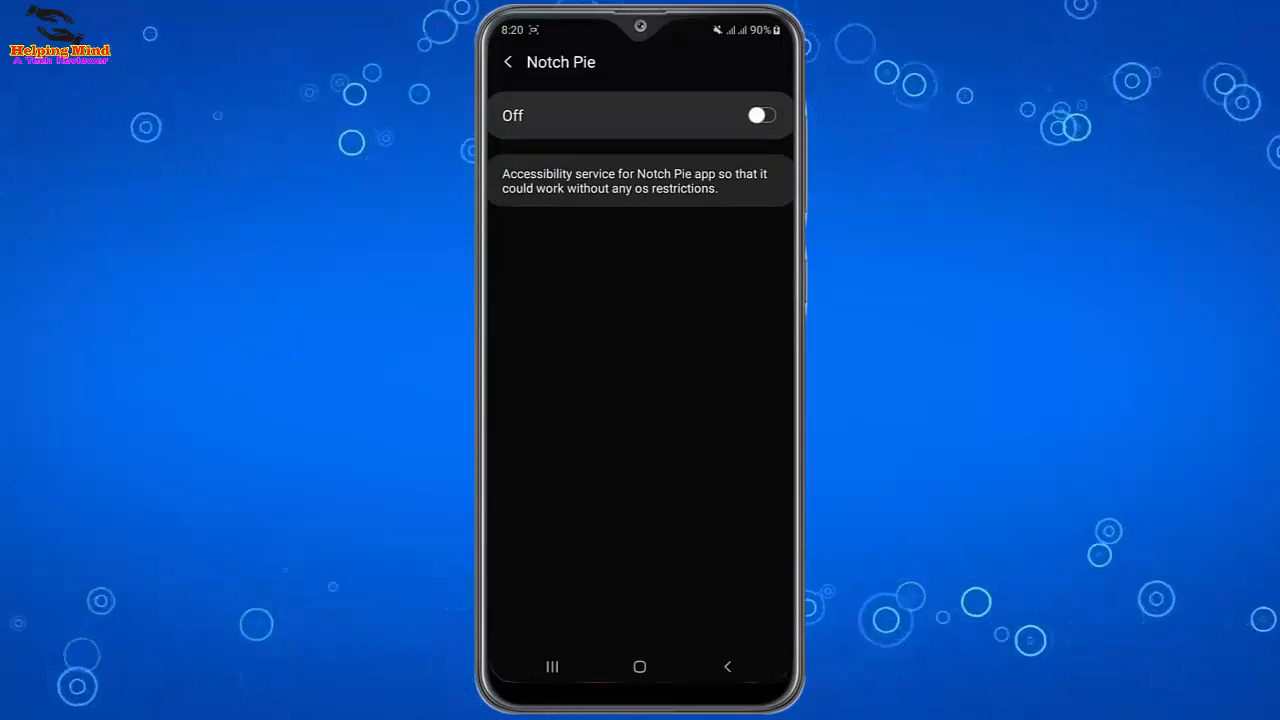
pyautogui.click(760, 114)
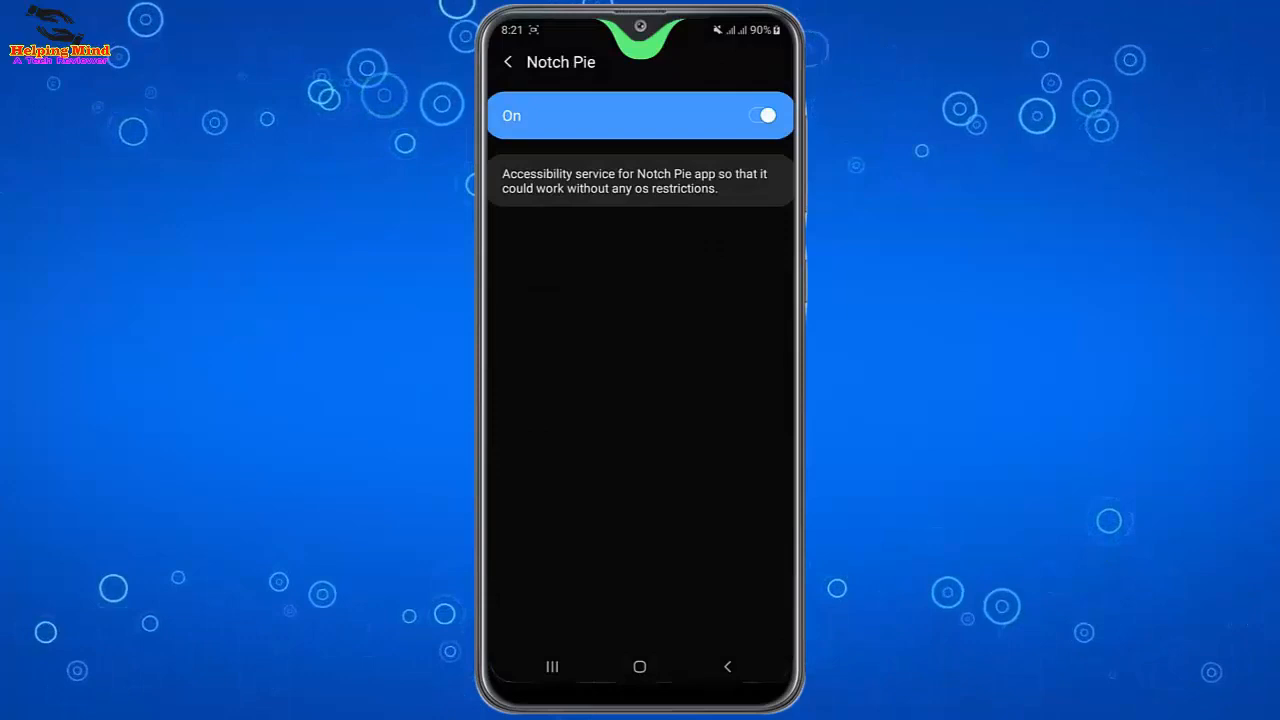
pyautogui.click(508, 60)
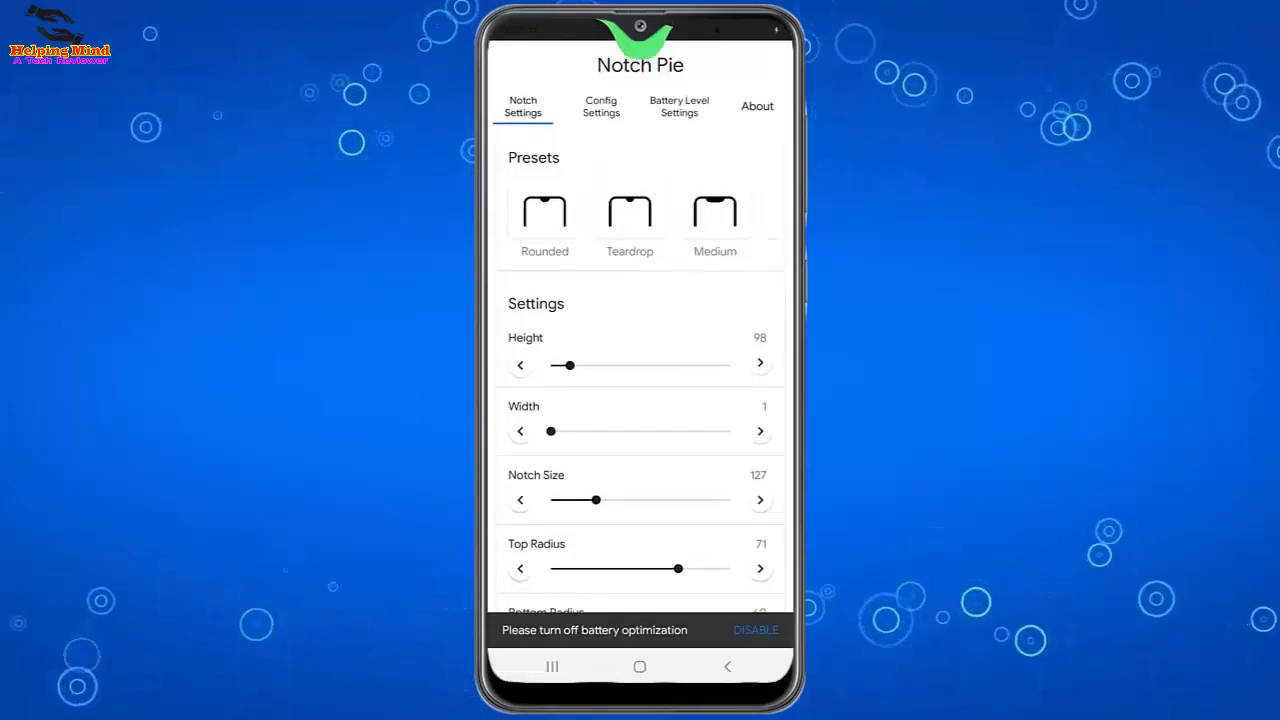
# Apply a preset notch shape, then set ring Height 76 and Width 24.
pyautogui.click(520, 364)
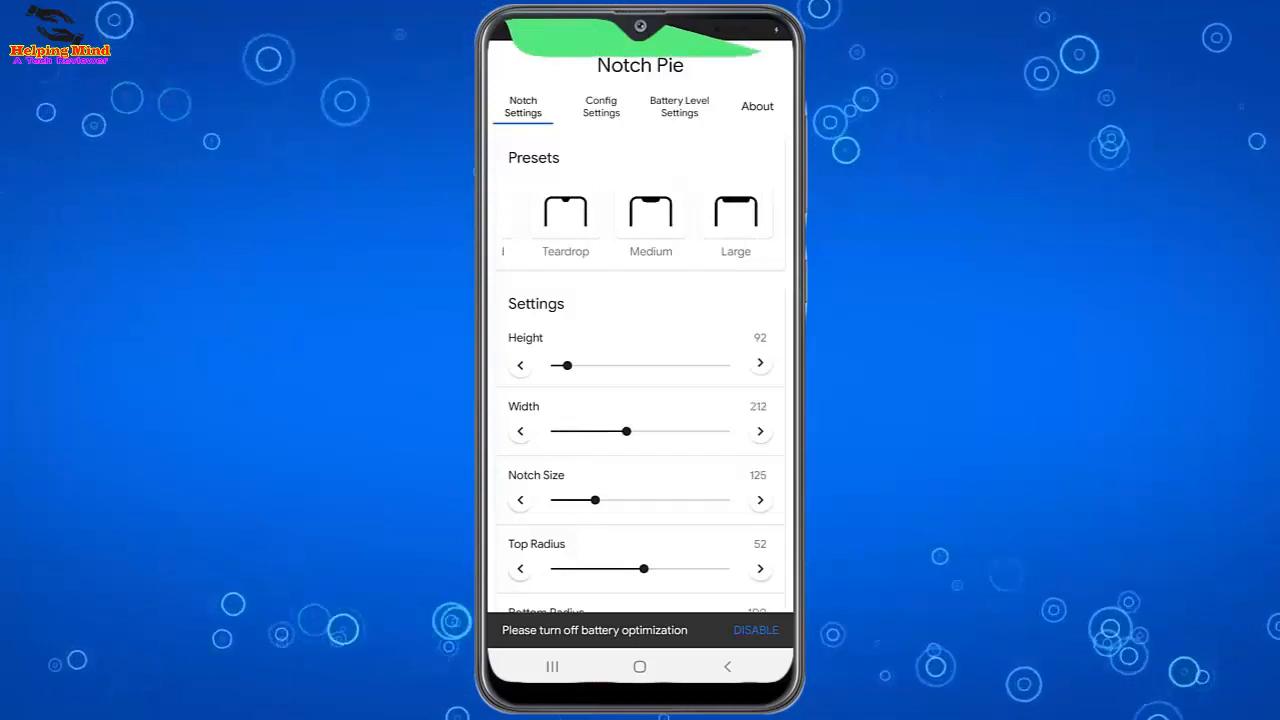
pyautogui.hscroll(-3)
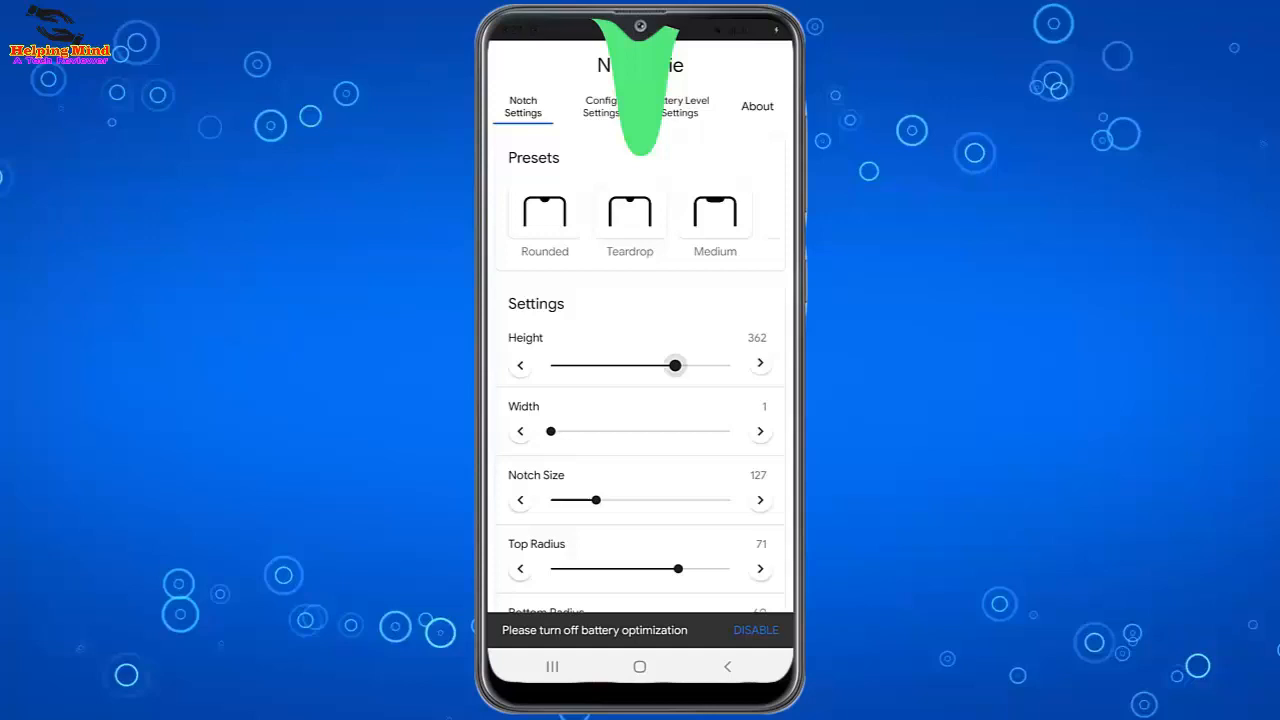
pyautogui.moveTo(676, 364); pyautogui.dragTo(564, 364)
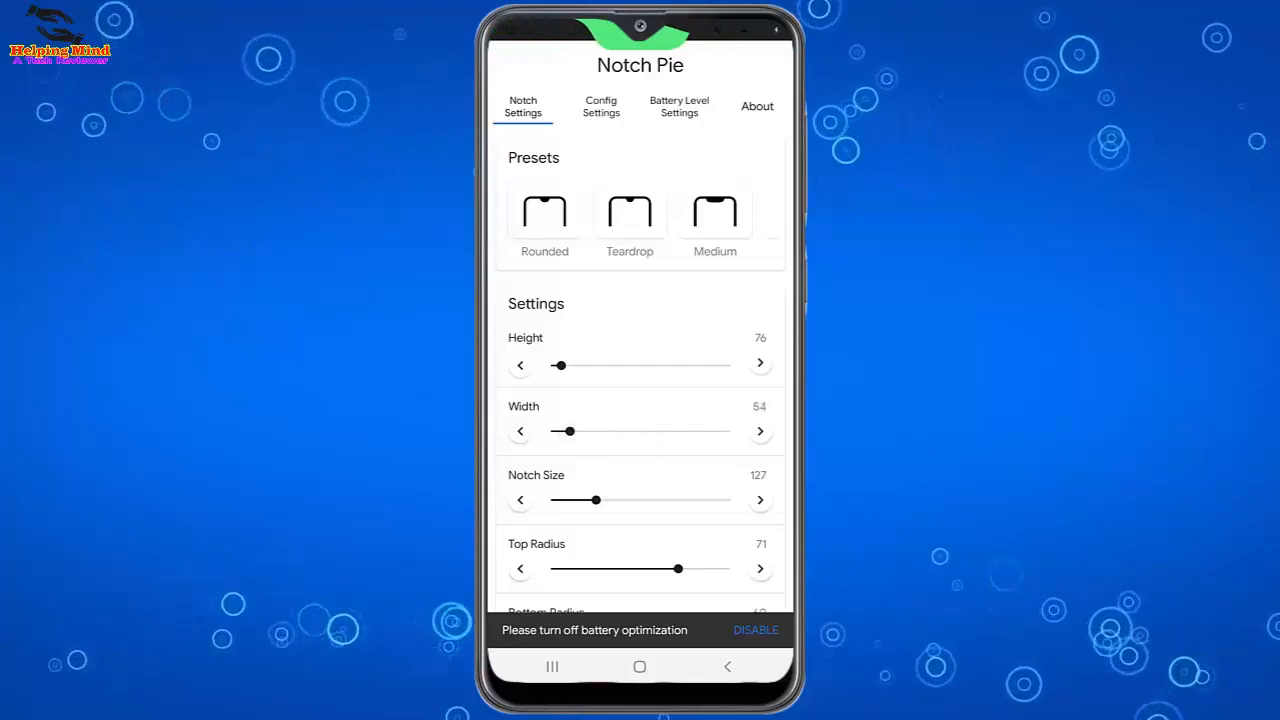
pyautogui.click(520, 432)
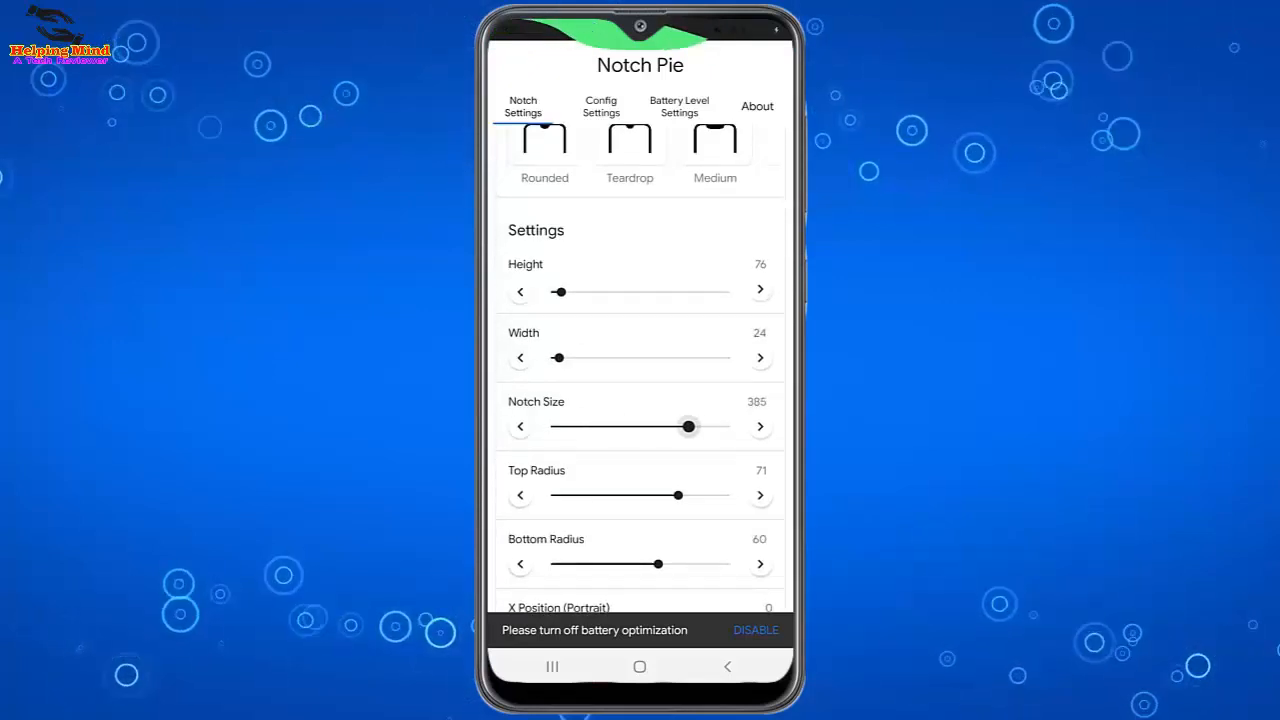
# Adjust the Notch Size slider to 42 and then to 105.
pyautogui.moveTo(688, 426); pyautogui.dragTo(562, 426)
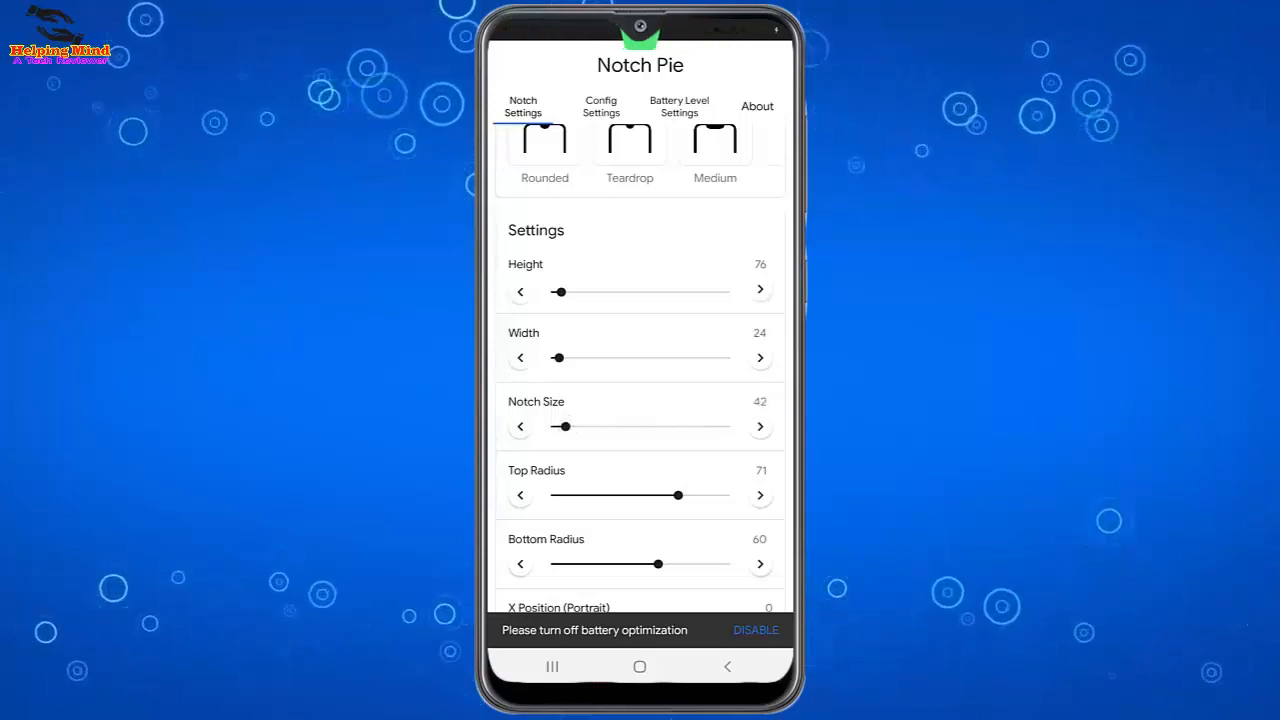
pyautogui.moveTo(564, 426); pyautogui.dragTo(588, 426)
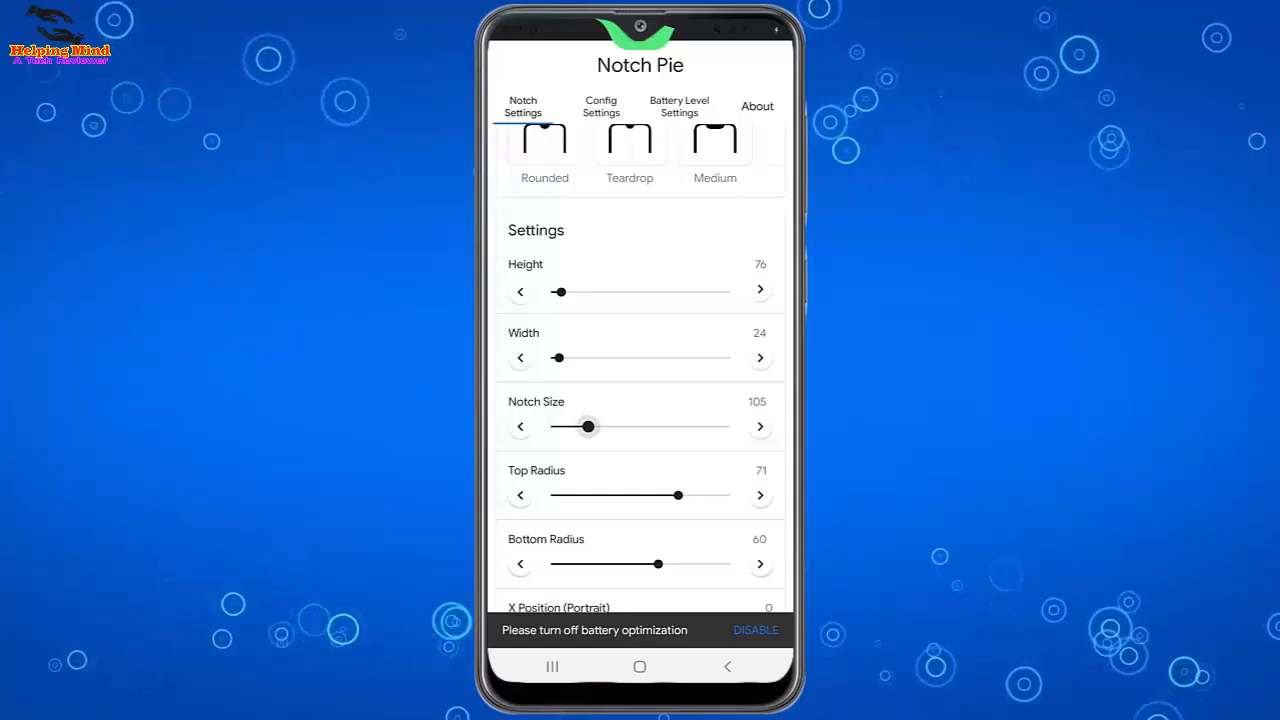
pyautogui.scroll(3)
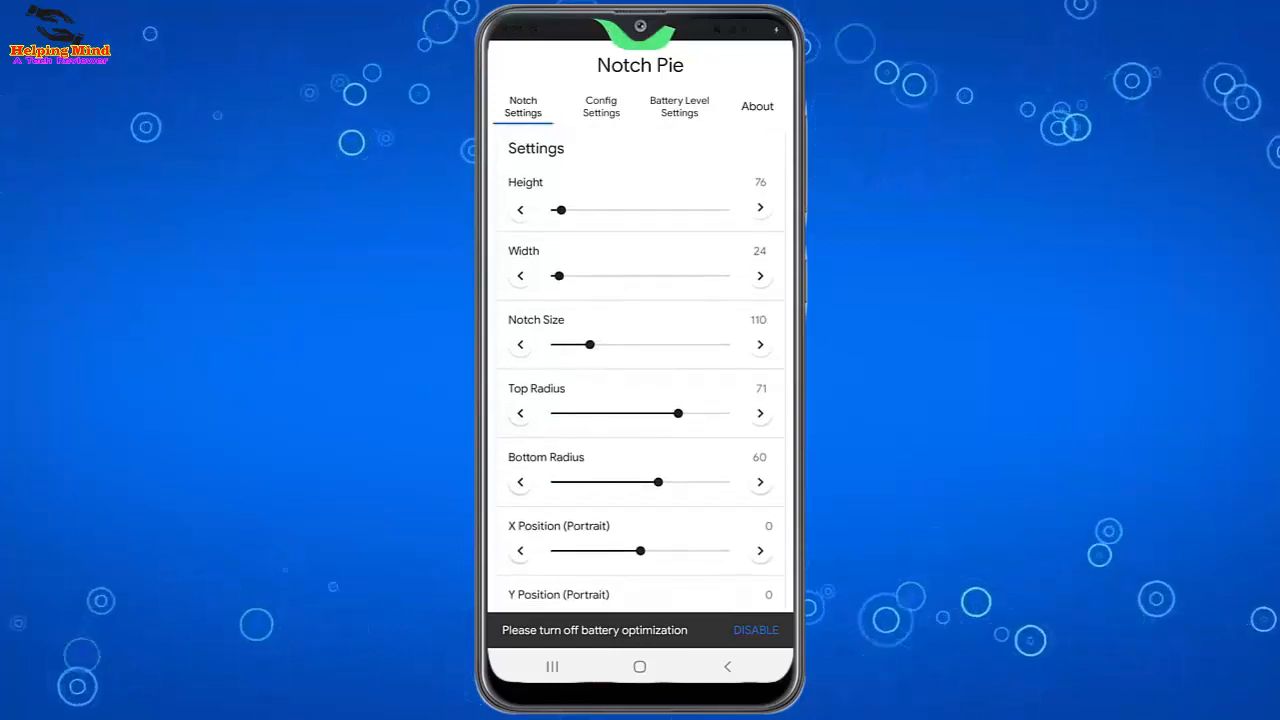
pyautogui.scroll(-3)
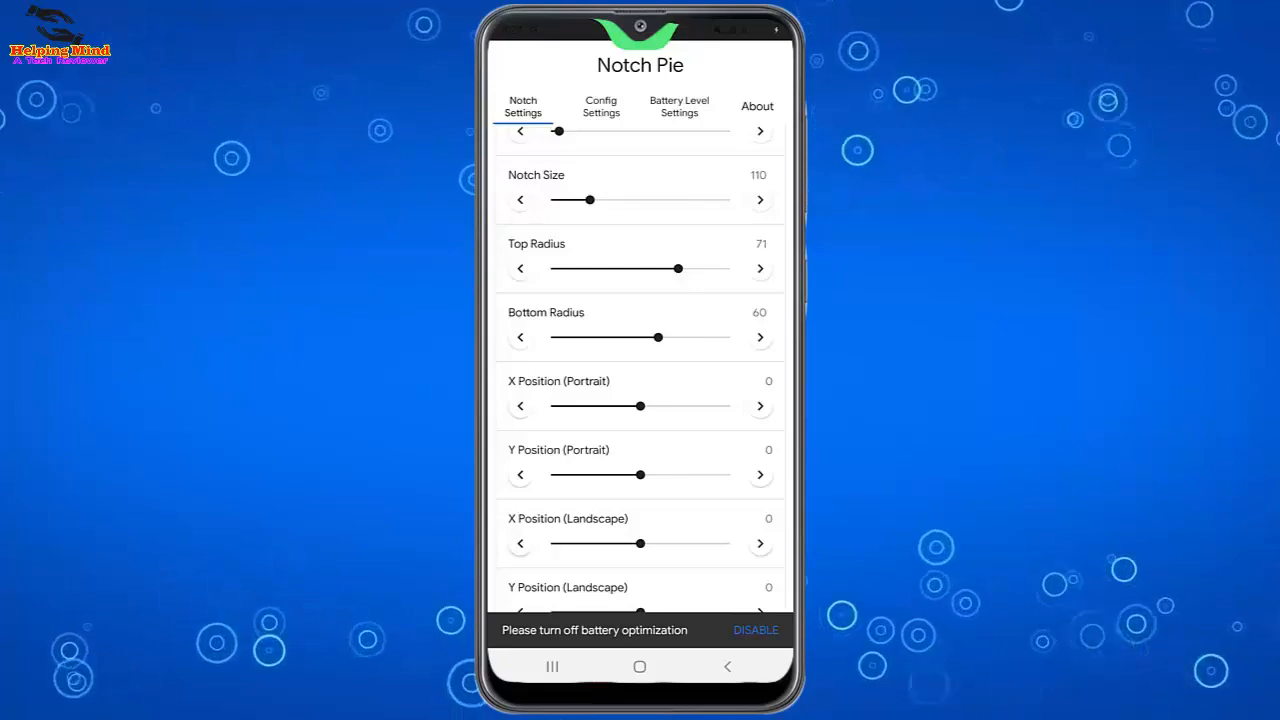
# Disable battery optimisation so Notch Pie runs unrestricted, then move to Config Settings.
pyautogui.click(756, 628)
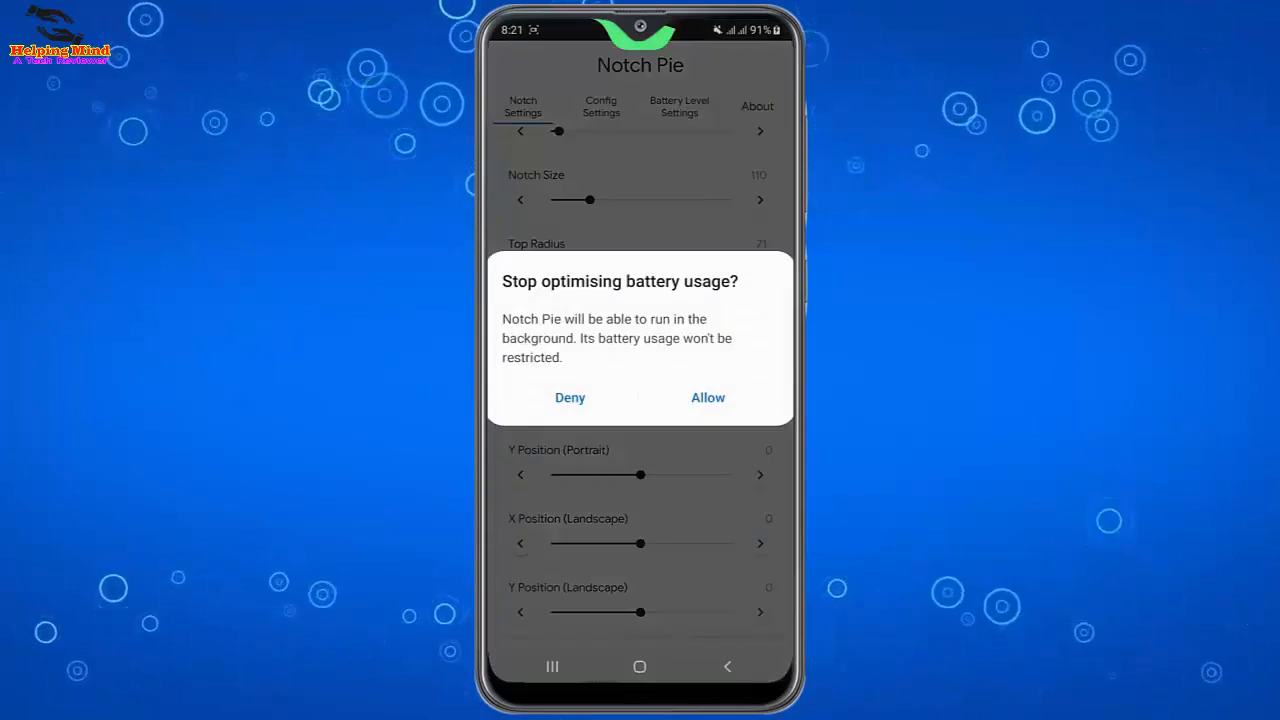
pyautogui.click(708, 396)
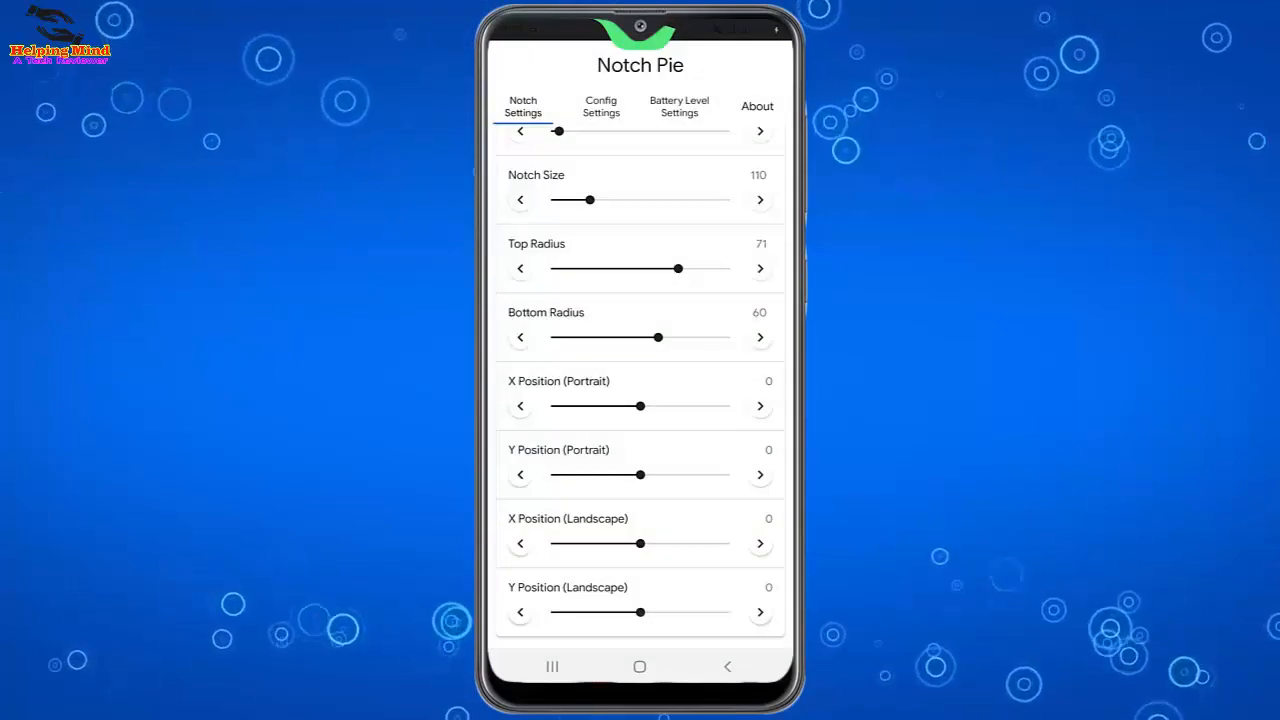
pyautogui.scroll(3)
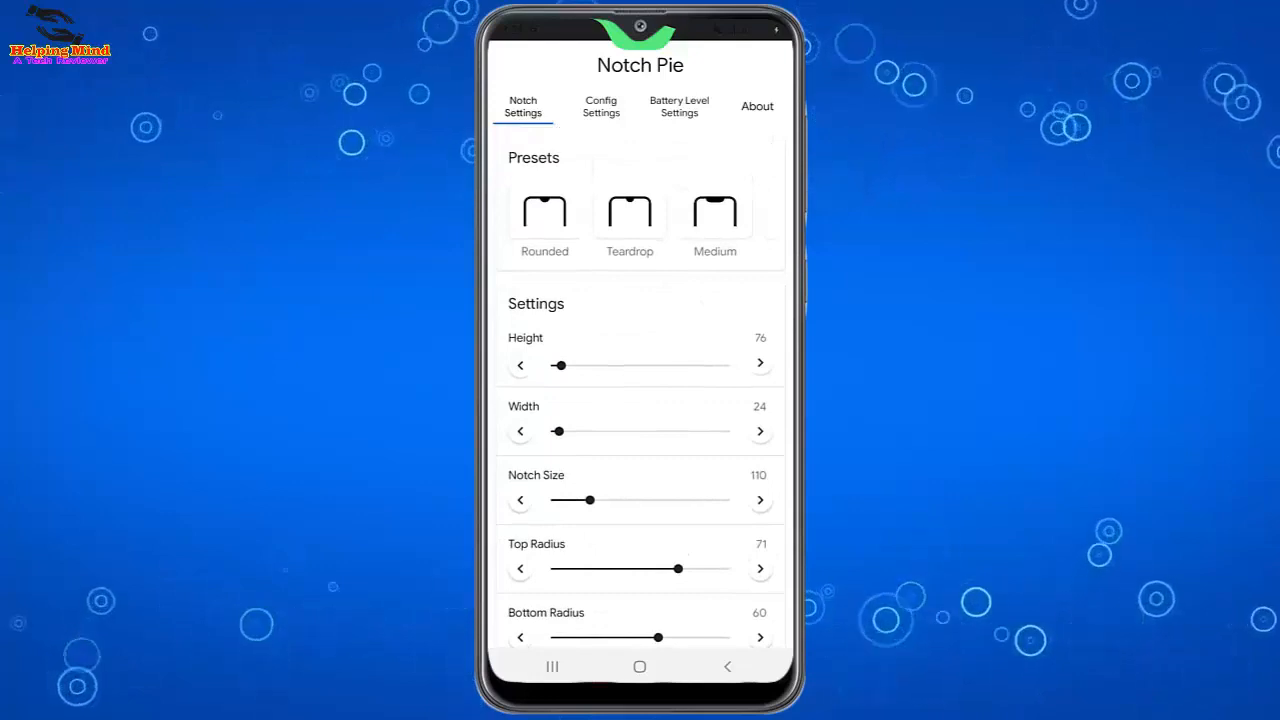
pyautogui.click(600, 106)
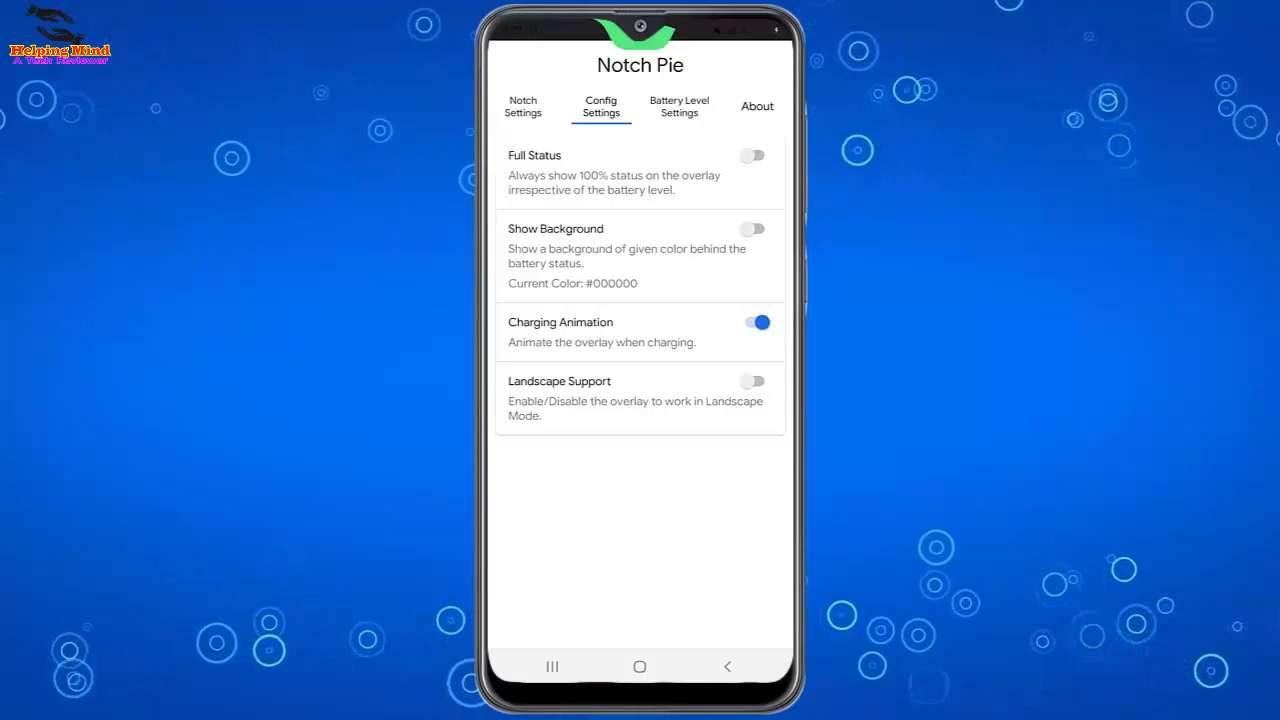
# Turn on Full Status and Show Background, then move to Battery Level Settings.
pyautogui.click(752, 156)
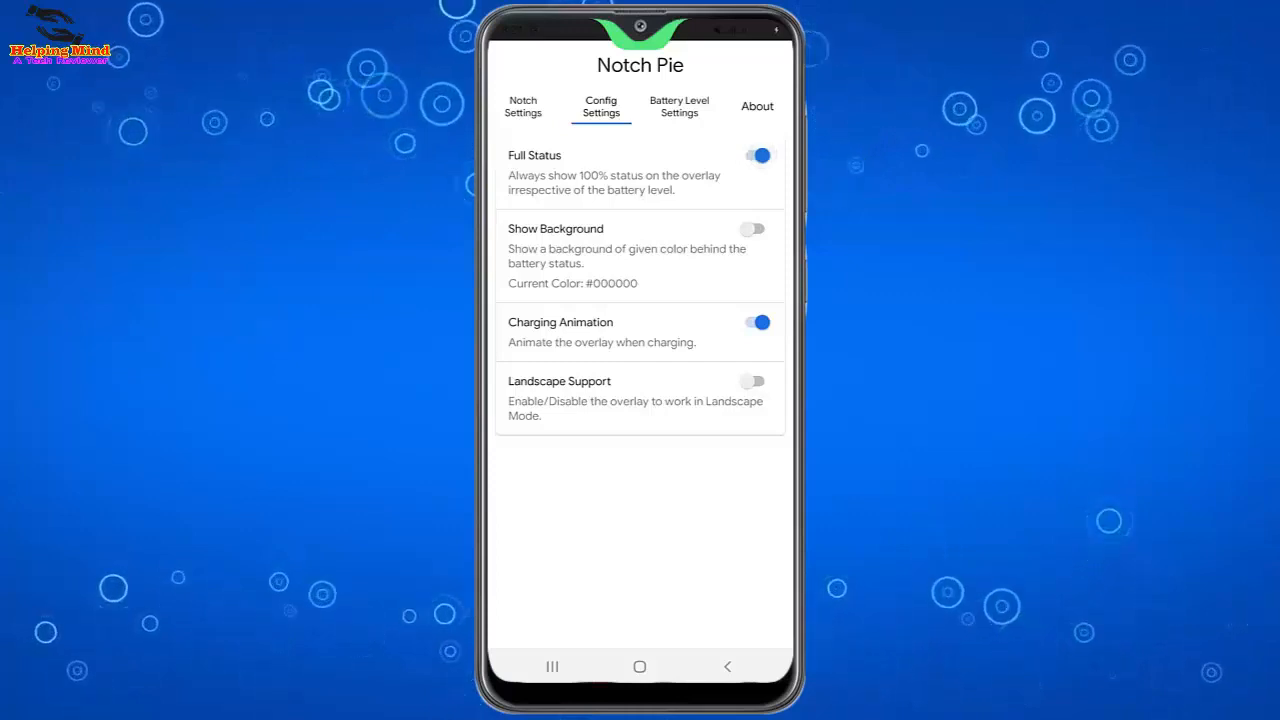
pyautogui.click(752, 228)
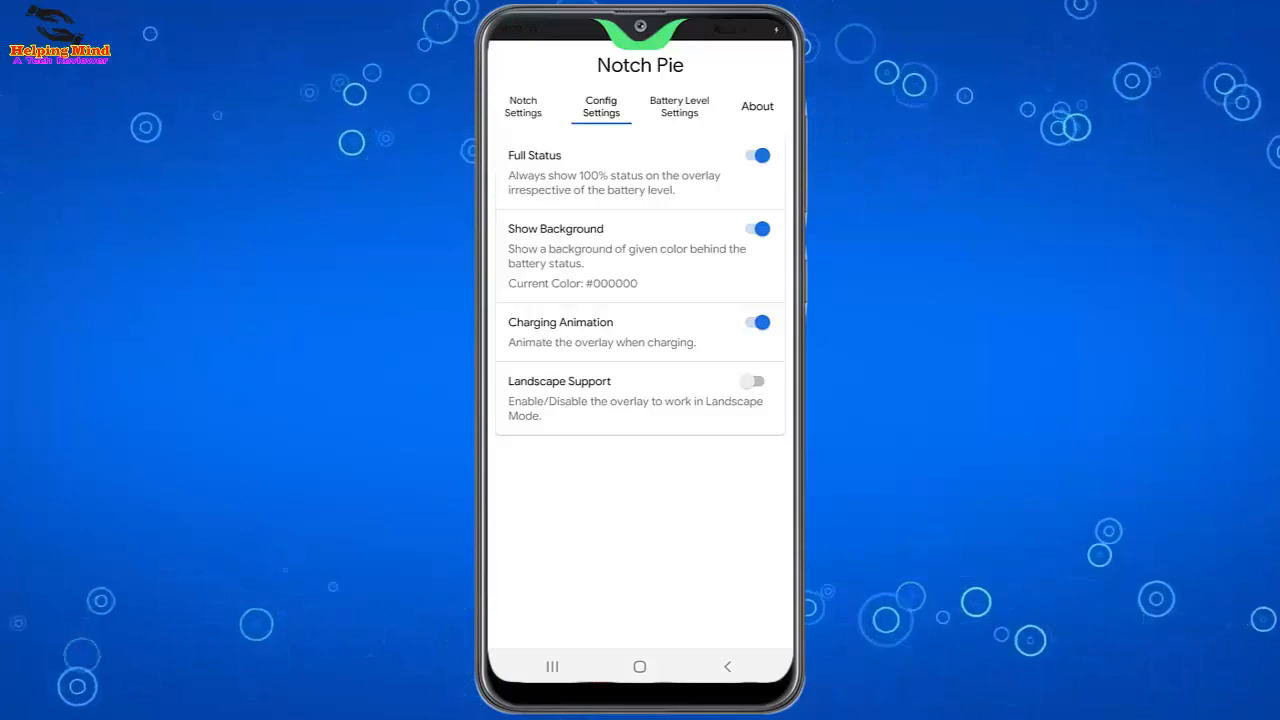
pyautogui.click(680, 106)
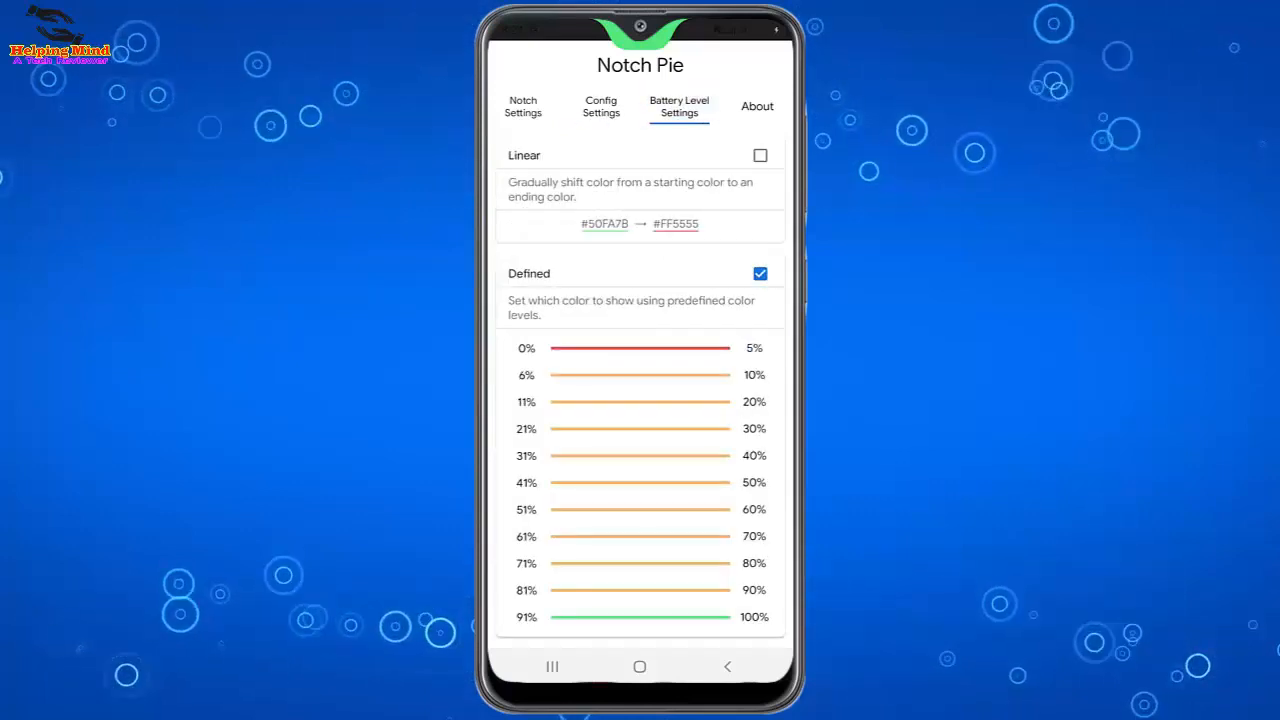
# Tick Linear colour shifting and open the colour picker for the 51–60% band.
pyautogui.click(760, 156)
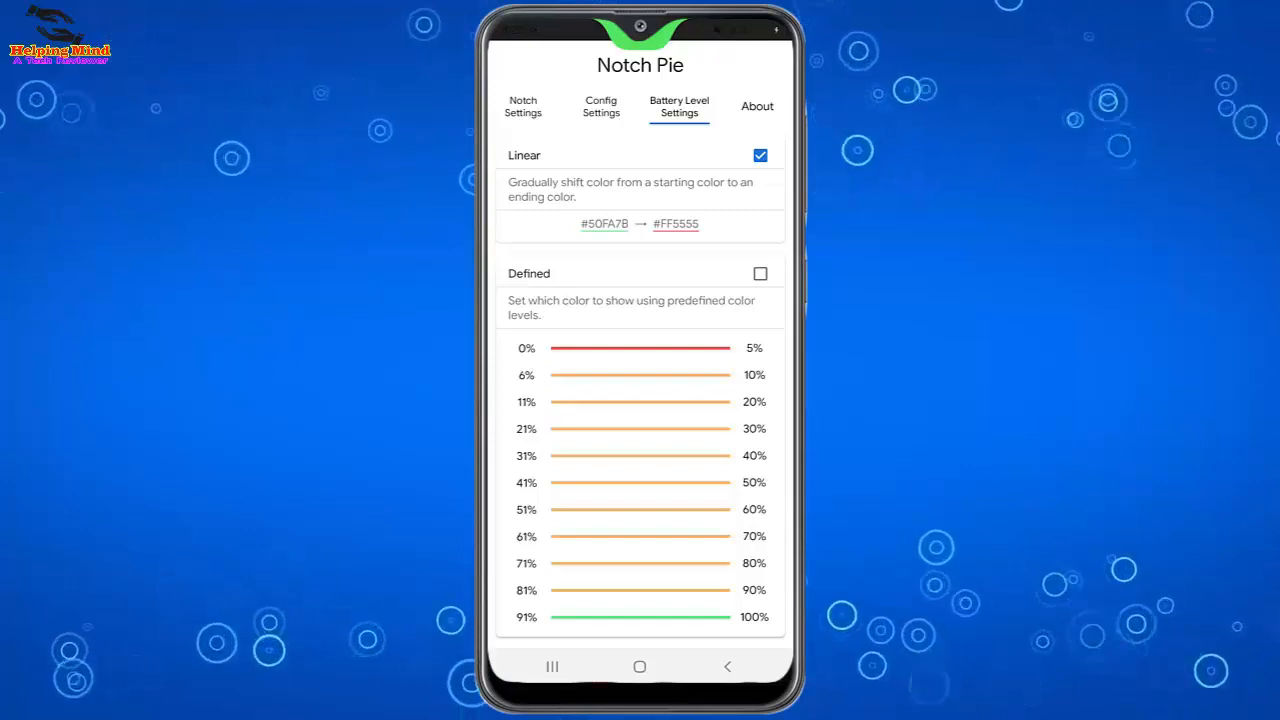
pyautogui.click(676, 224)
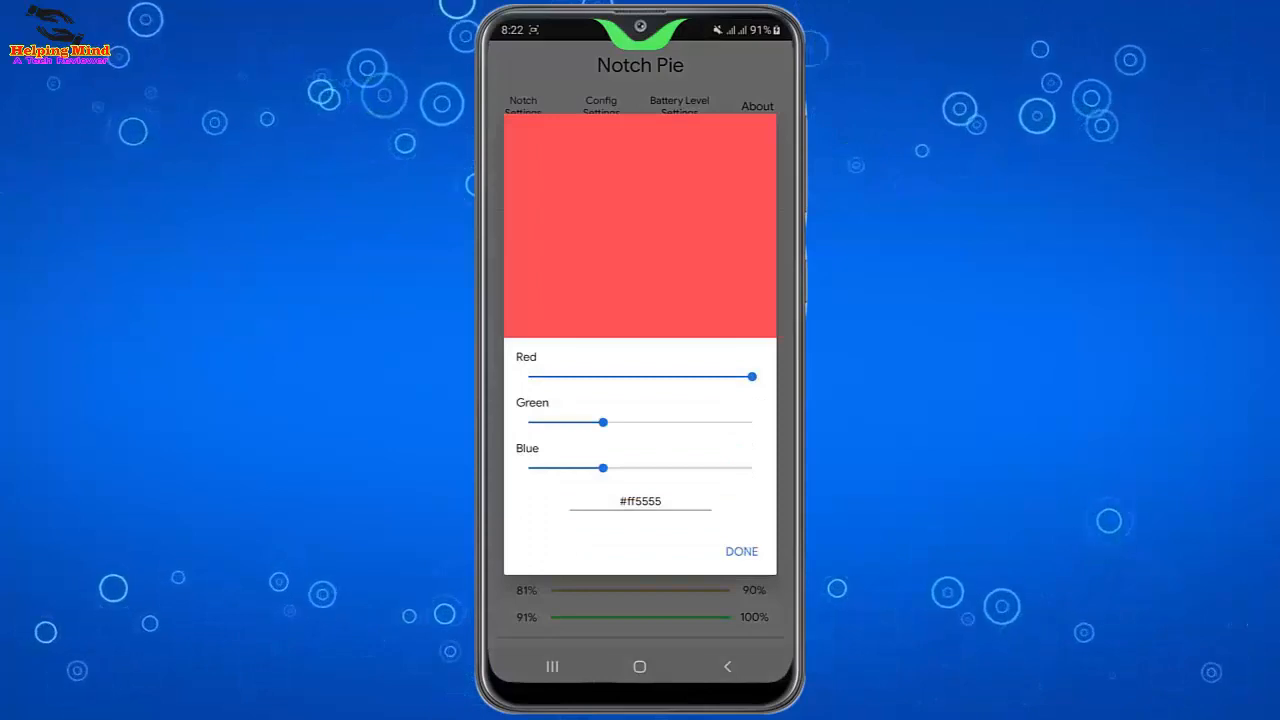
# Set the 51–60% band colour to magenta #ff5cff with full blue and lowered green.
pyautogui.click(740, 552)
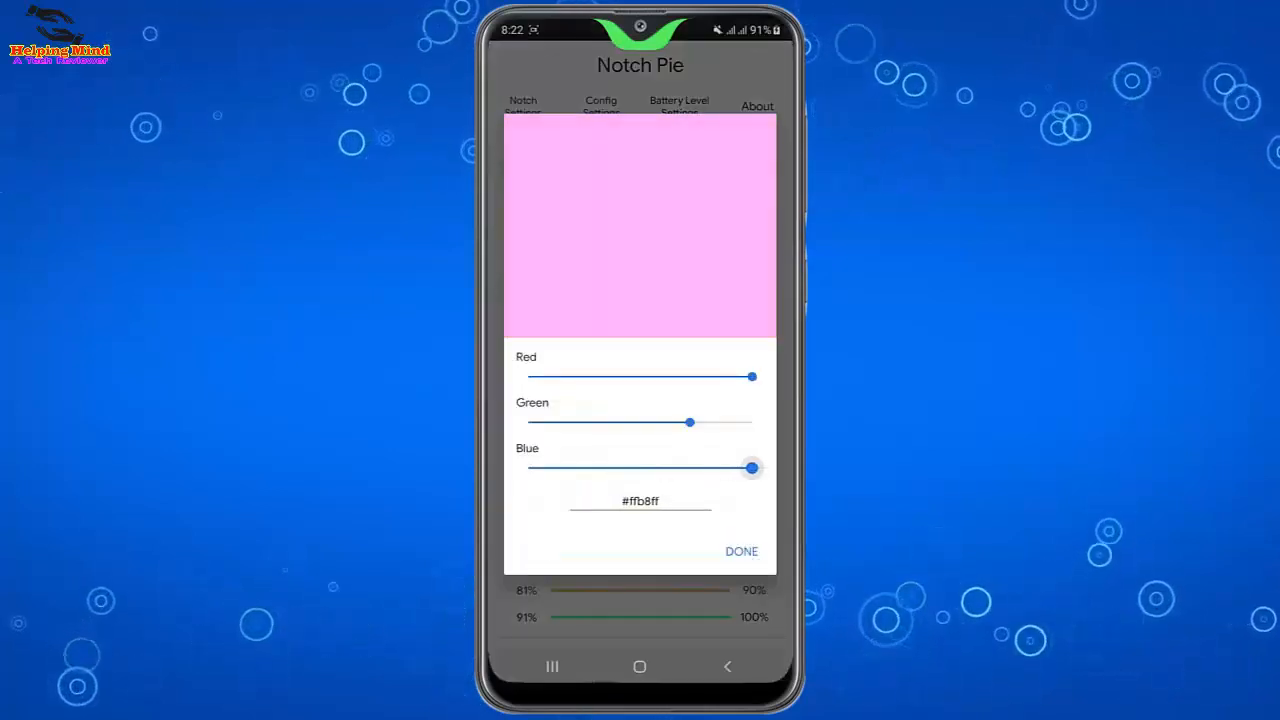
pyautogui.moveTo(688, 420); pyautogui.dragTo(608, 420)
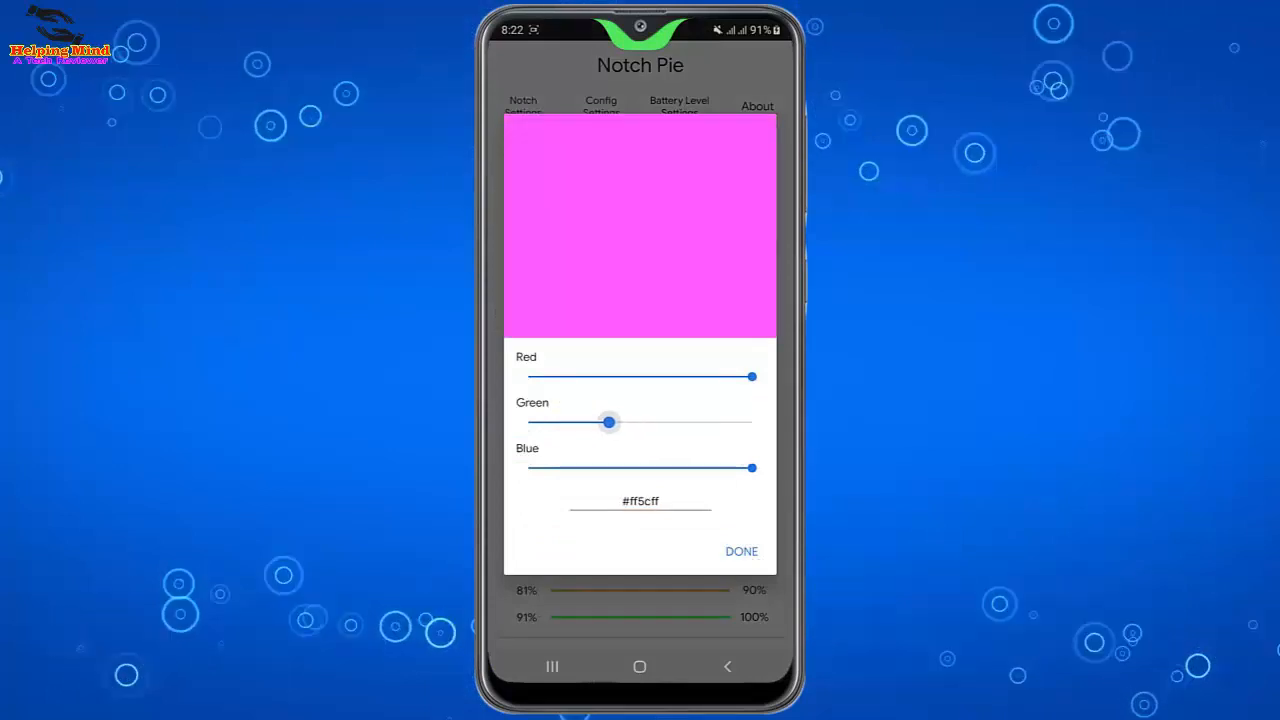
pyautogui.click(740, 552)
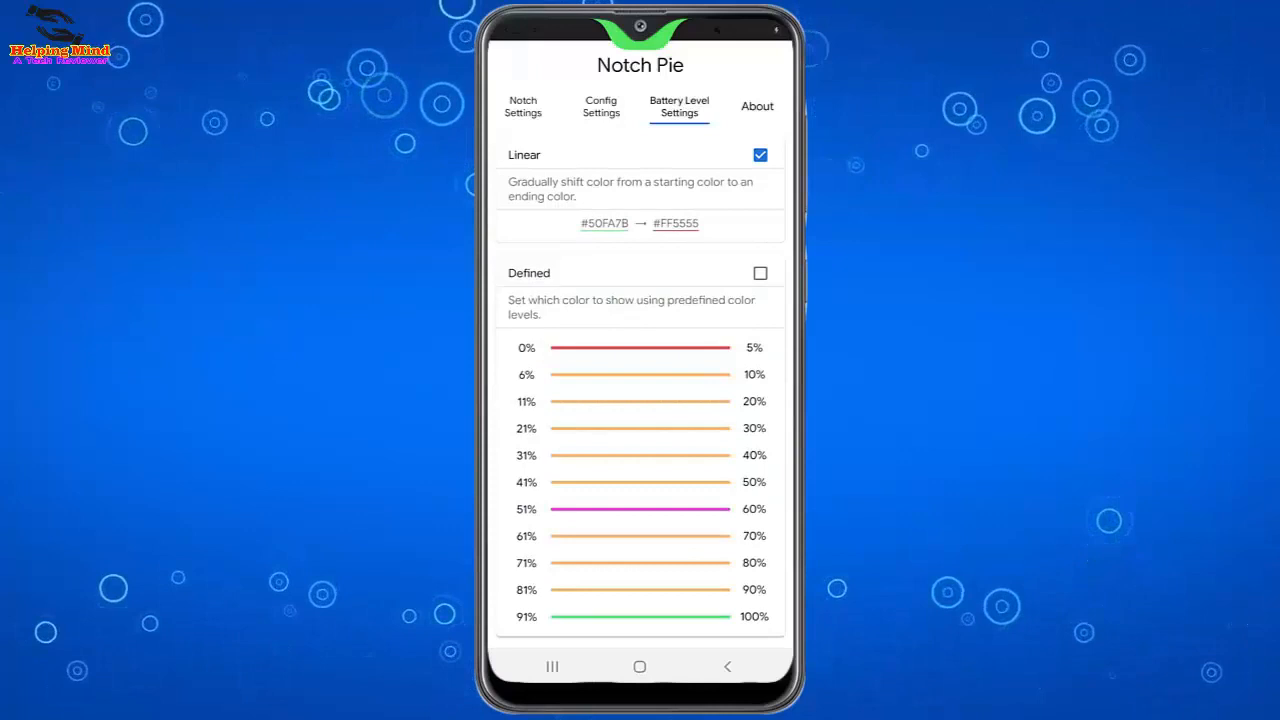
# Set the 91–100% band colour to cyan #00faff with full blue and no red.
pyautogui.click(604, 224)
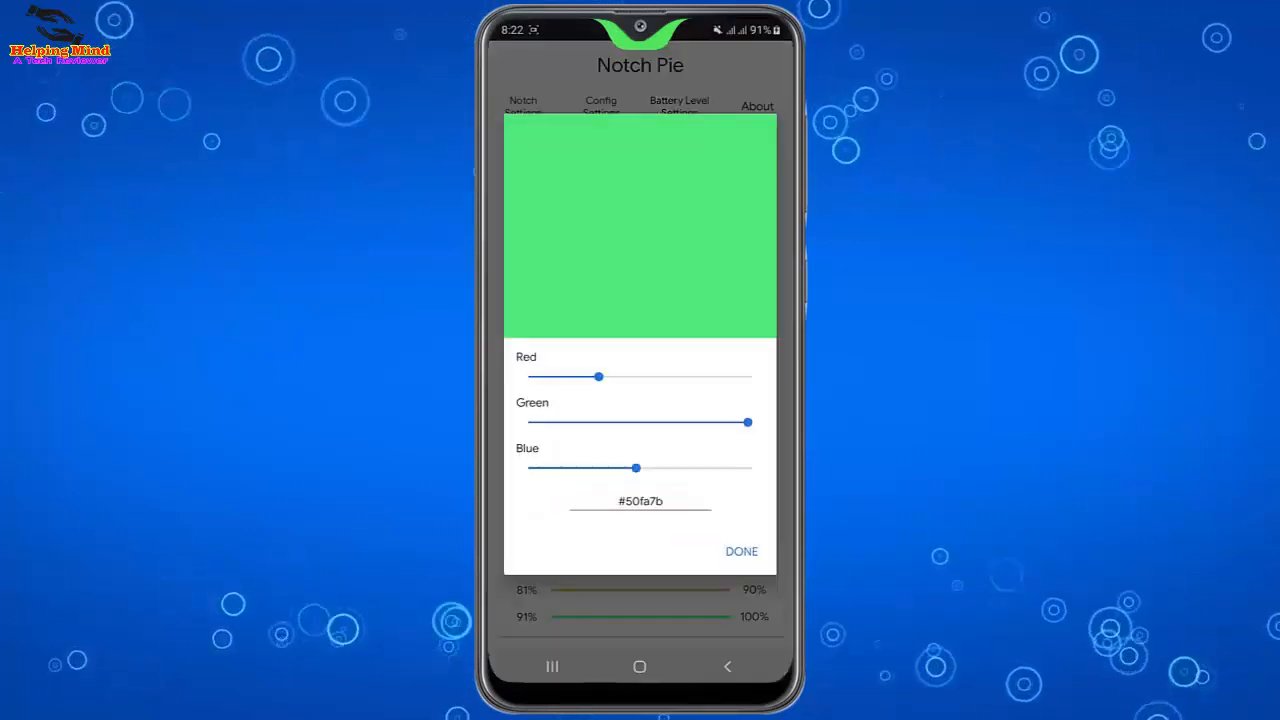
pyautogui.moveTo(636, 468); pyautogui.dragTo(752, 468)
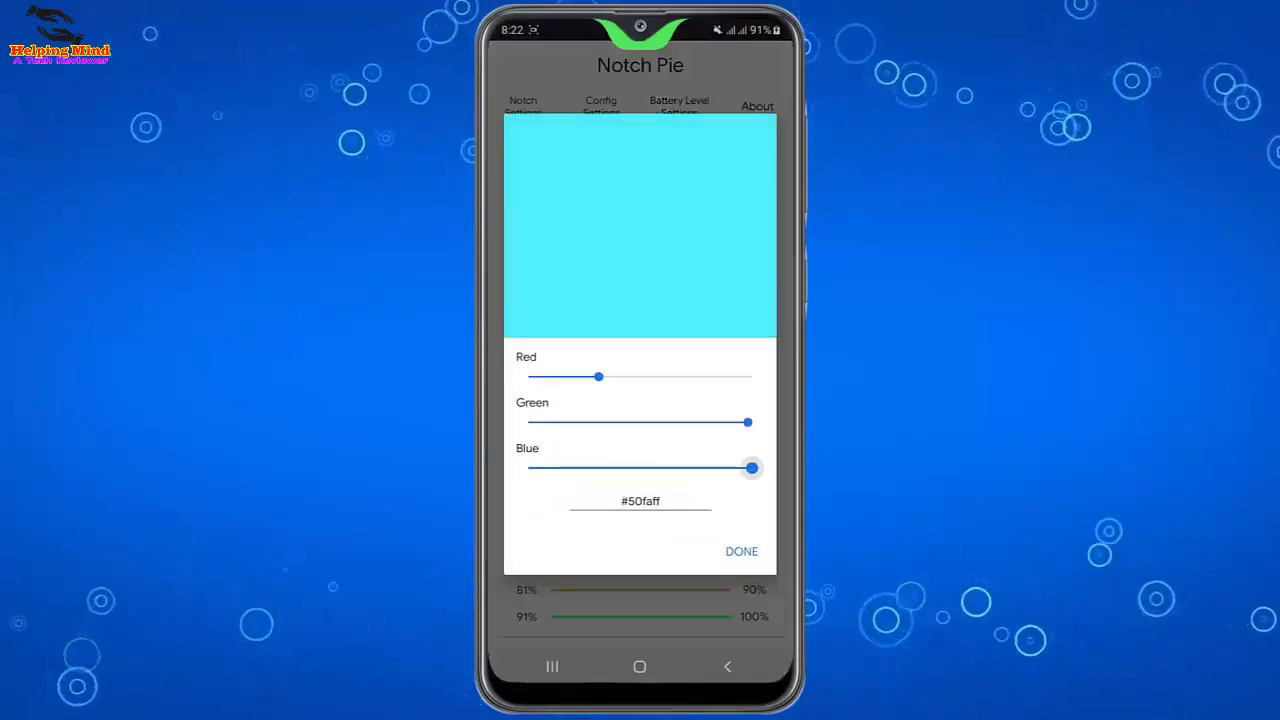
pyautogui.moveTo(598, 376); pyautogui.dragTo(704, 376)
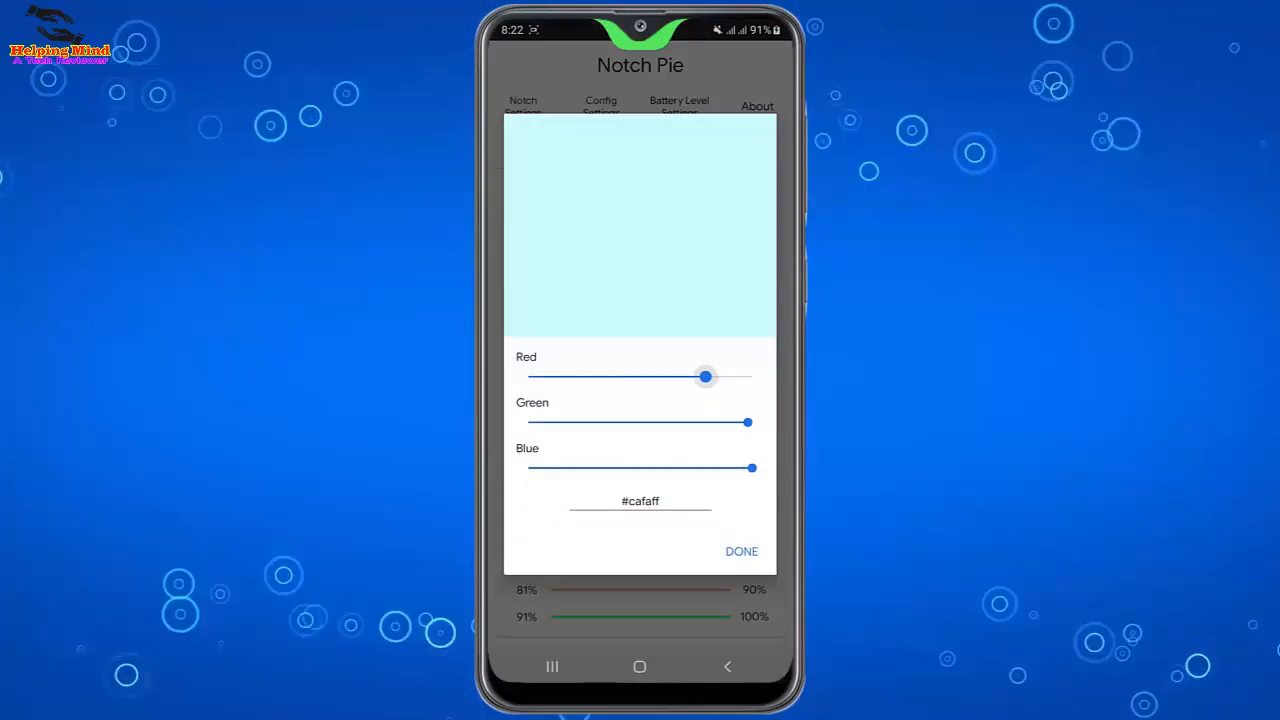
pyautogui.moveTo(704, 376); pyautogui.dragTo(528, 376)
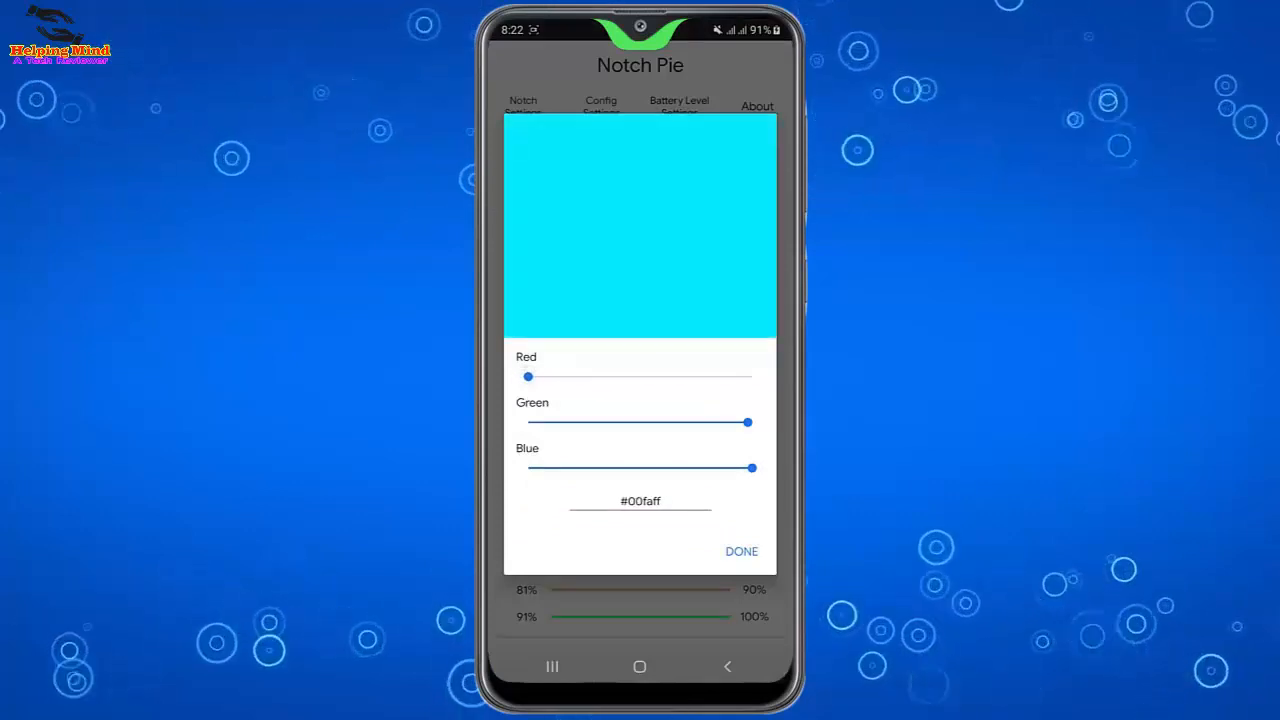
pyautogui.click(740, 552)
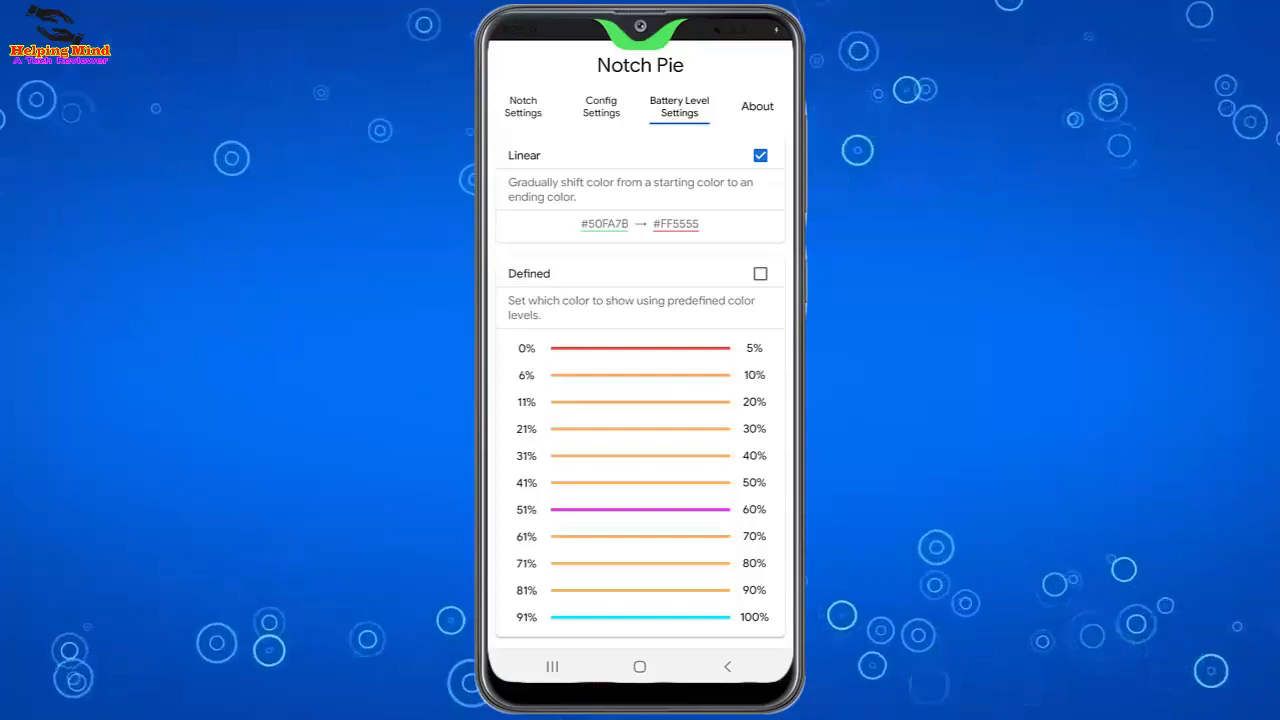
# Return to Notch Settings and adjust the height slider up to 145, then down to 67.
pyautogui.click(524, 106)
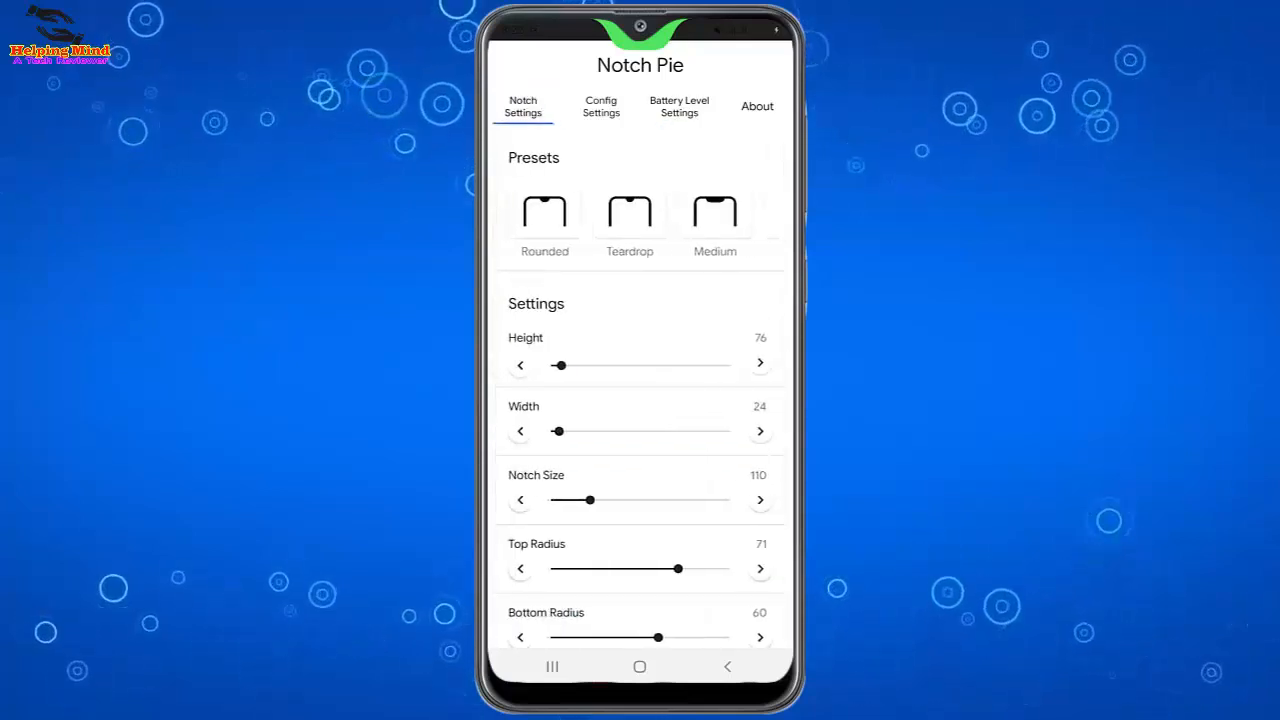
pyautogui.moveTo(558, 364); pyautogui.dragTo(588, 364)
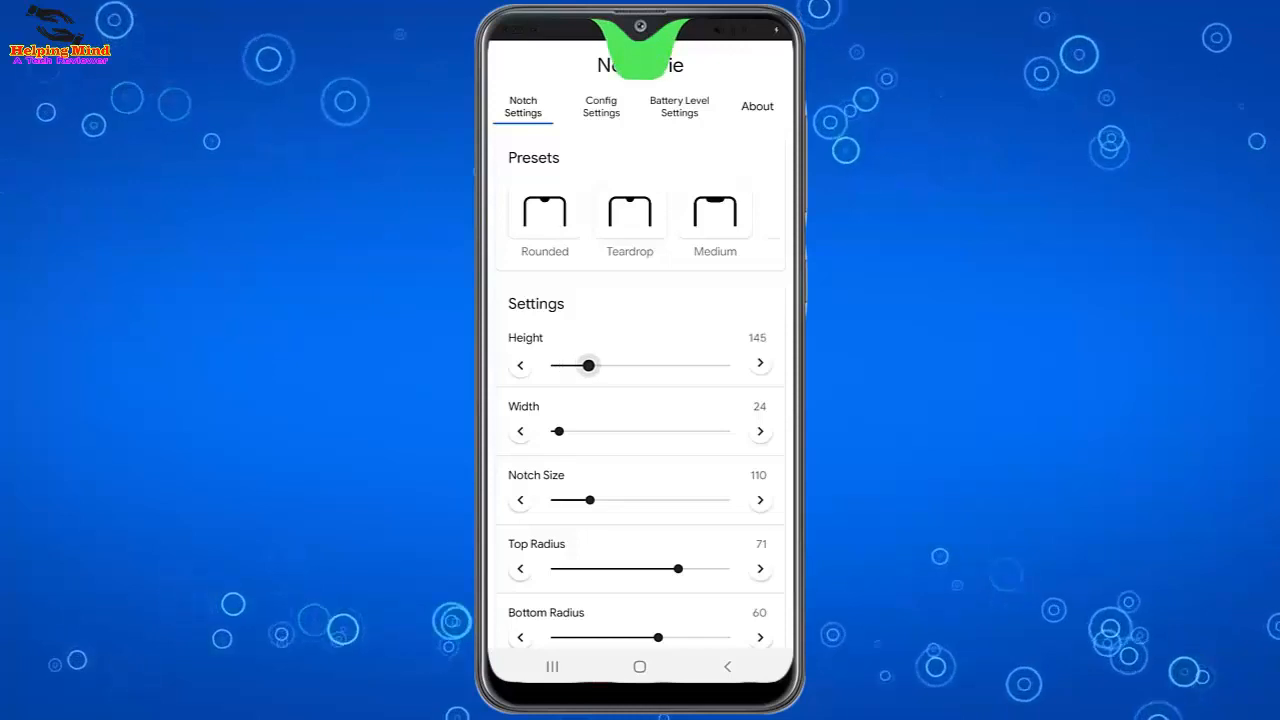
pyautogui.moveTo(588, 364); pyautogui.dragTo(556, 364)
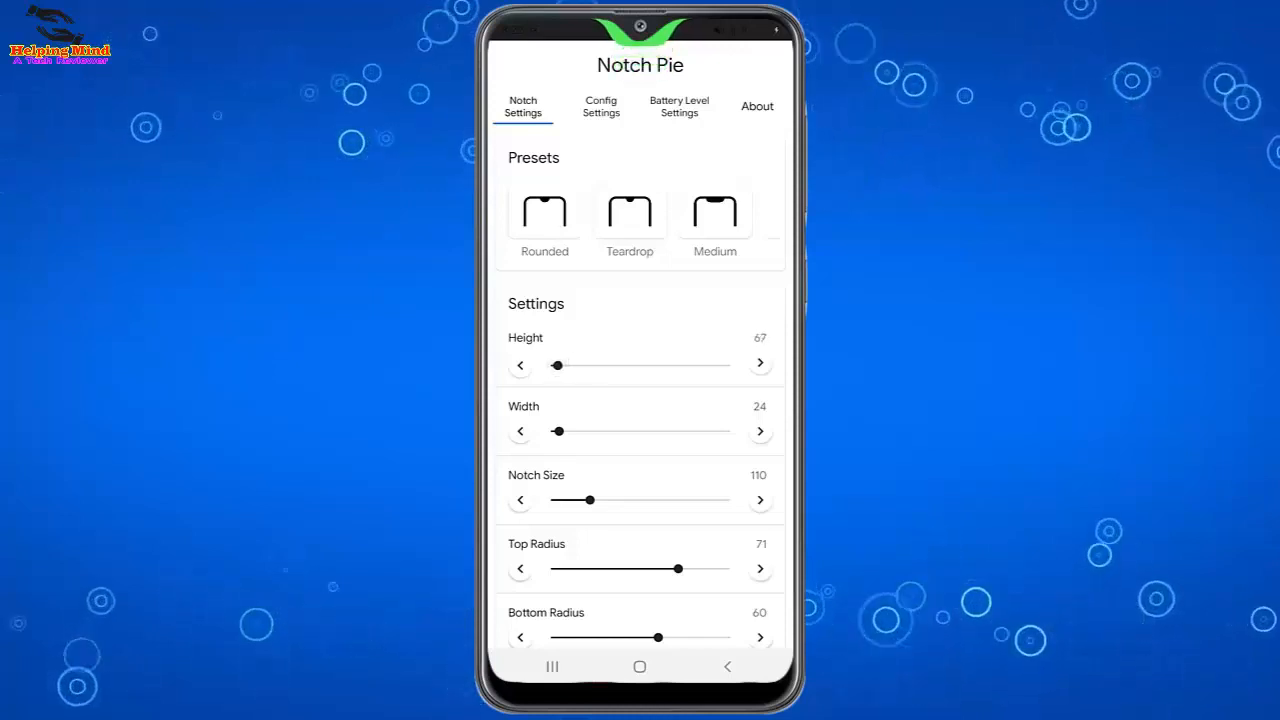